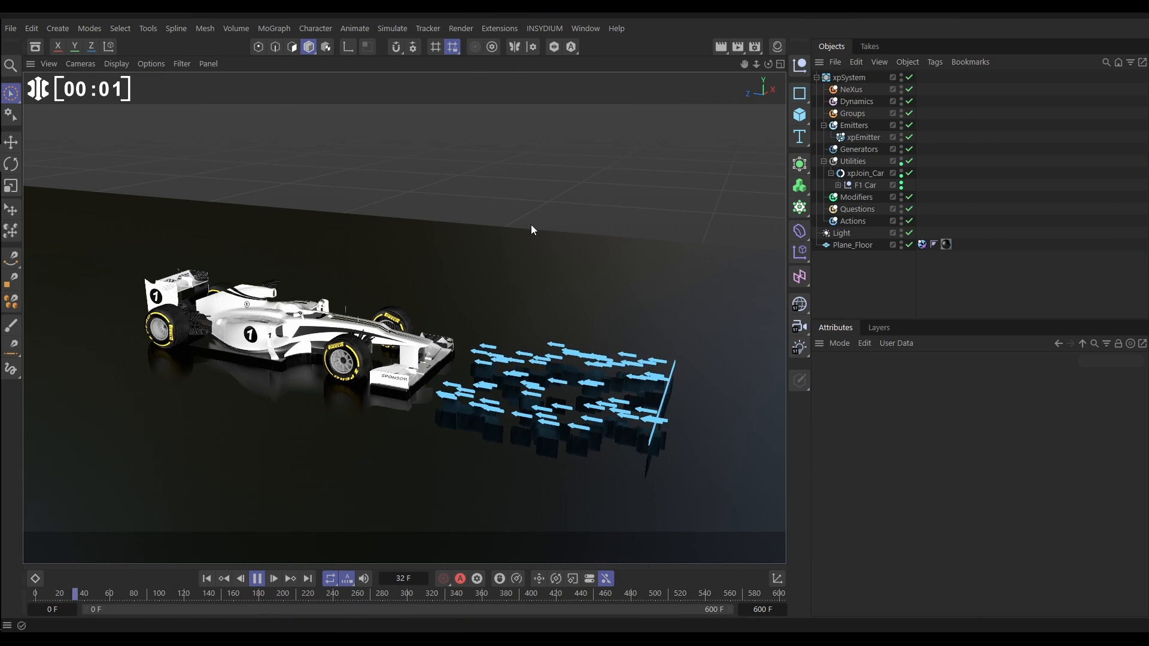
- Play the arrow simulation, stop it at frame 112, and select xpEmitter
left_click(257, 579)
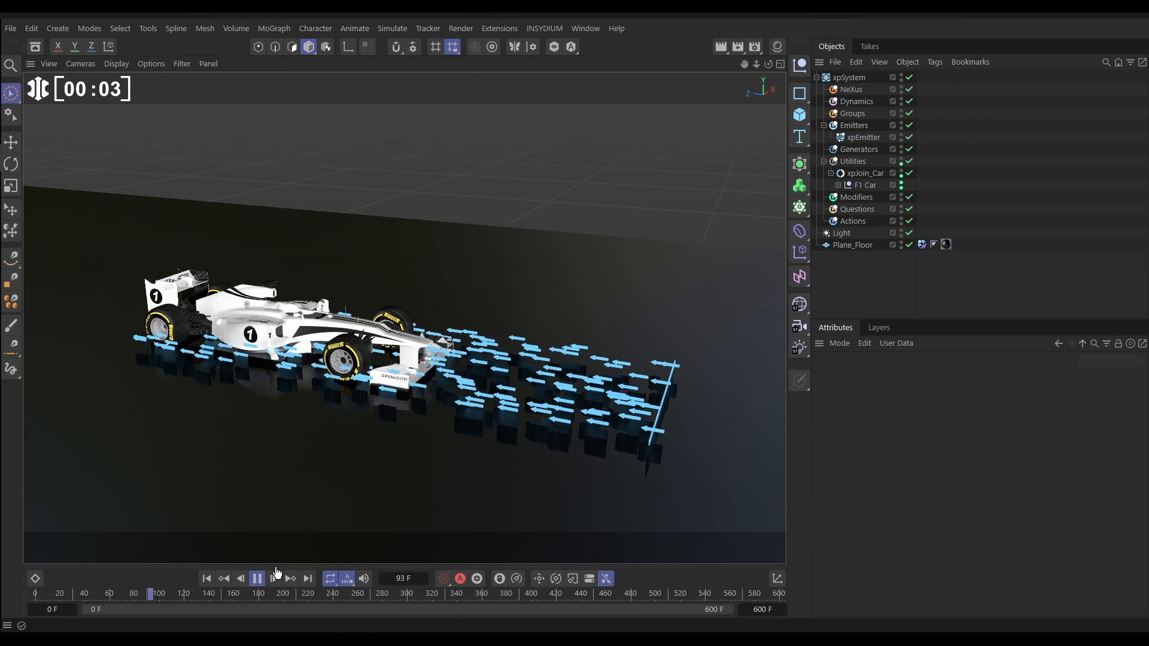
left_click(257, 578)
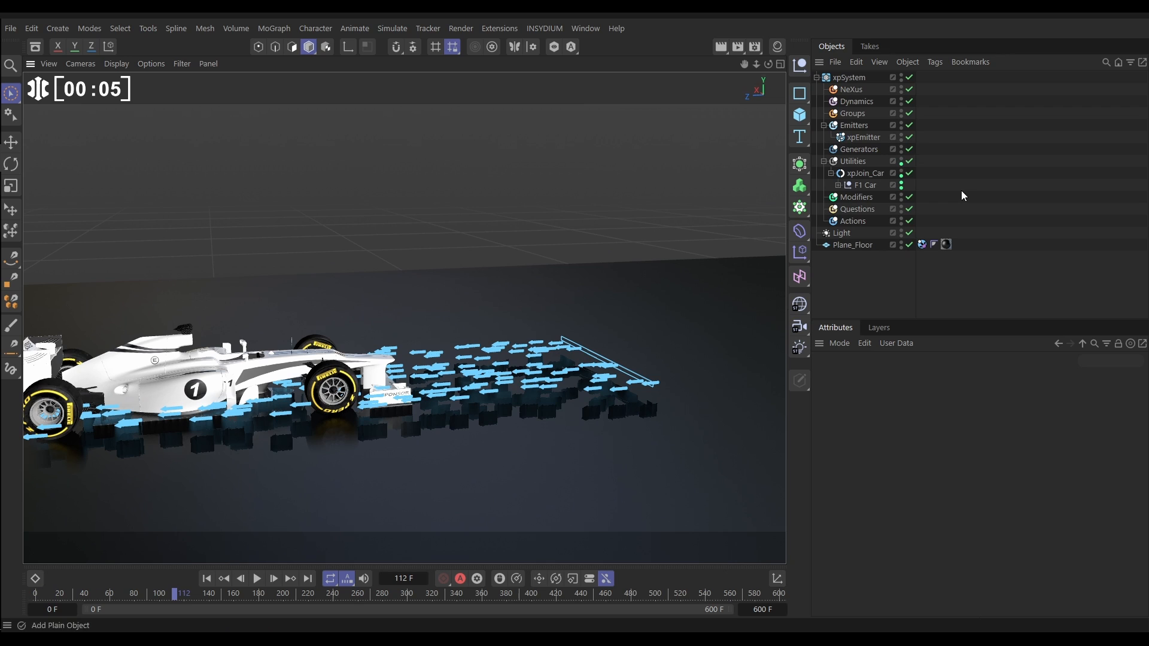
left_click(865, 137)
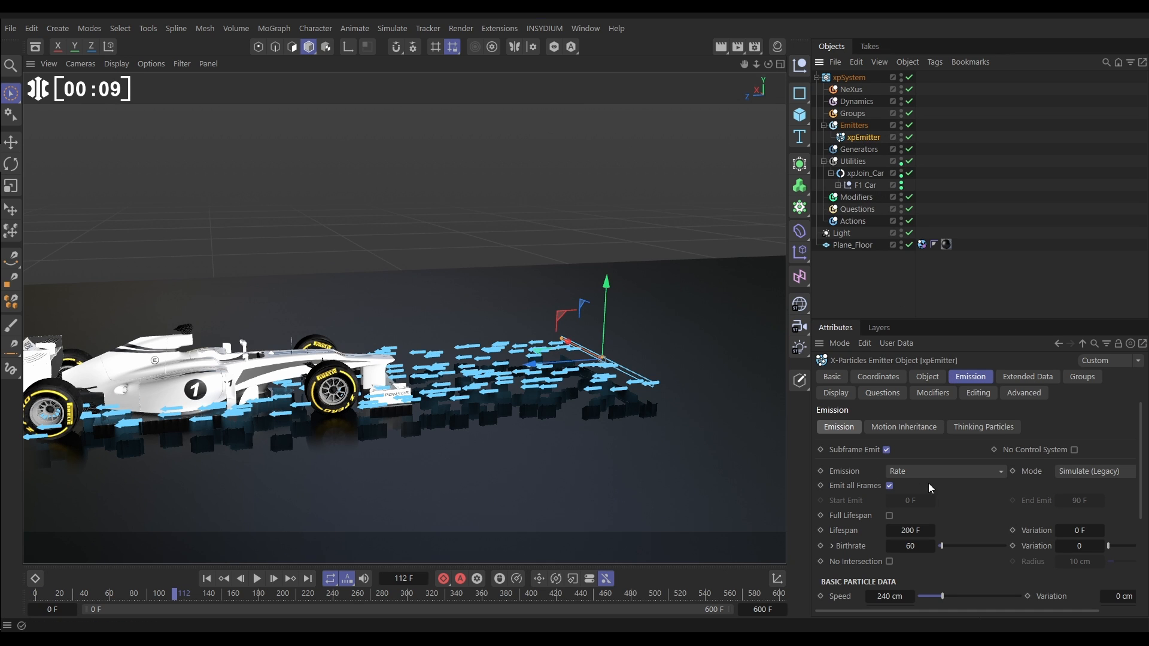
- Scroll the Emission tab to Basic Particle Data to review speed and radius
scroll("down", 3)
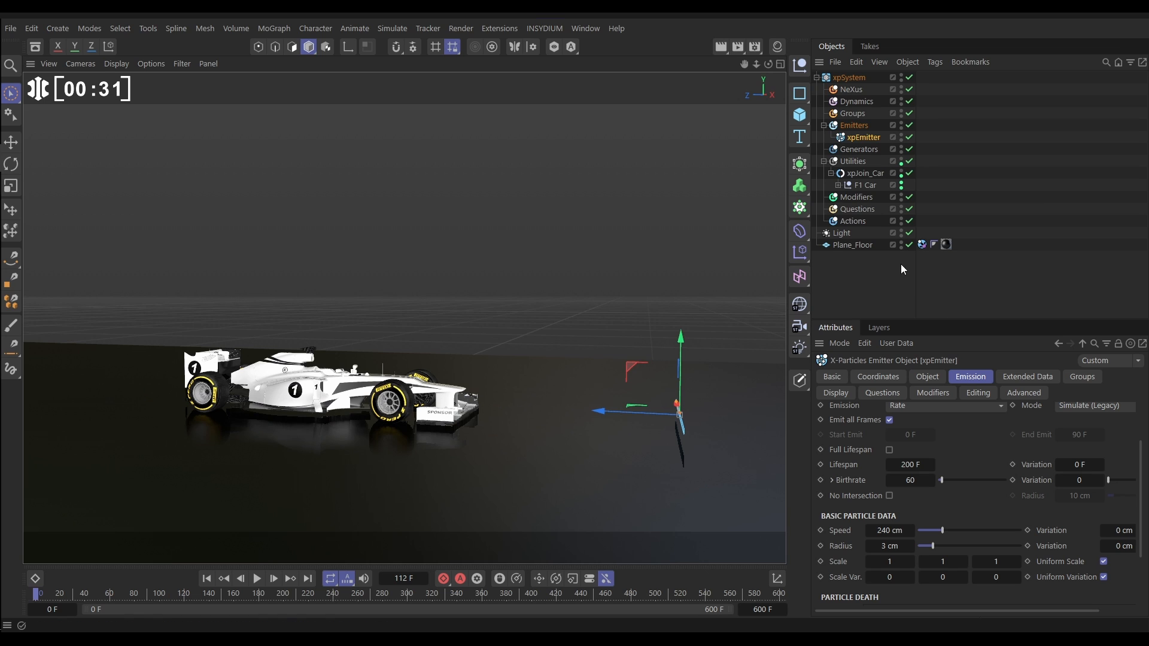
- Collapse xpJoin_Car and select the Generators folder under xpSystem
left_click(840, 184)
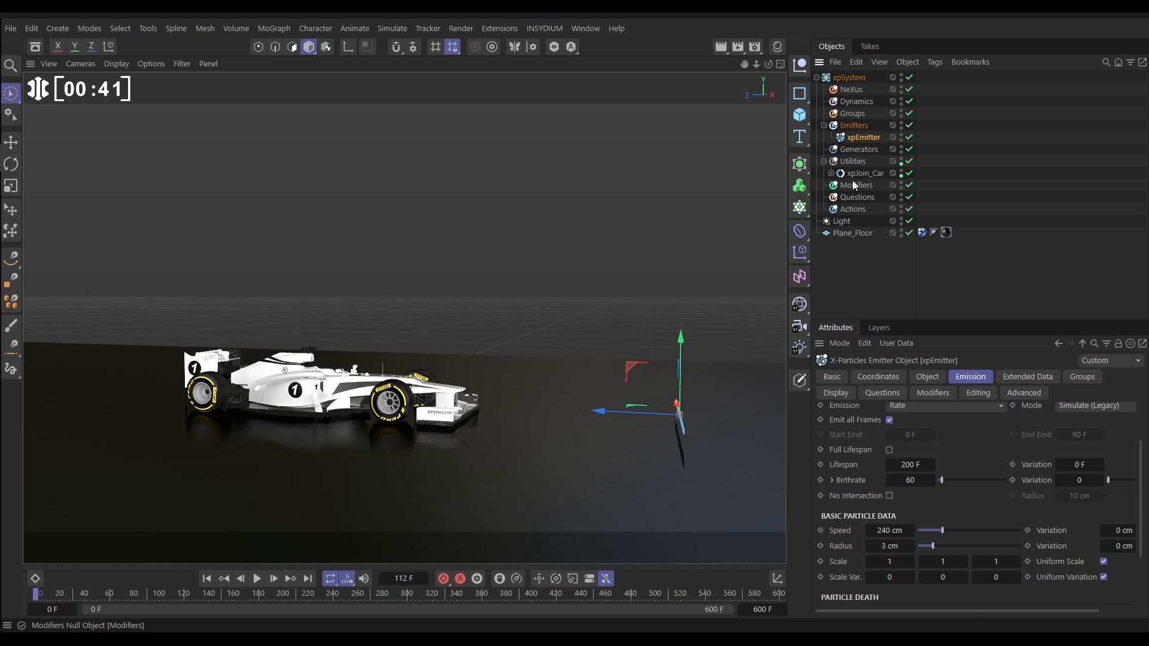
mouse_move(877, 185)
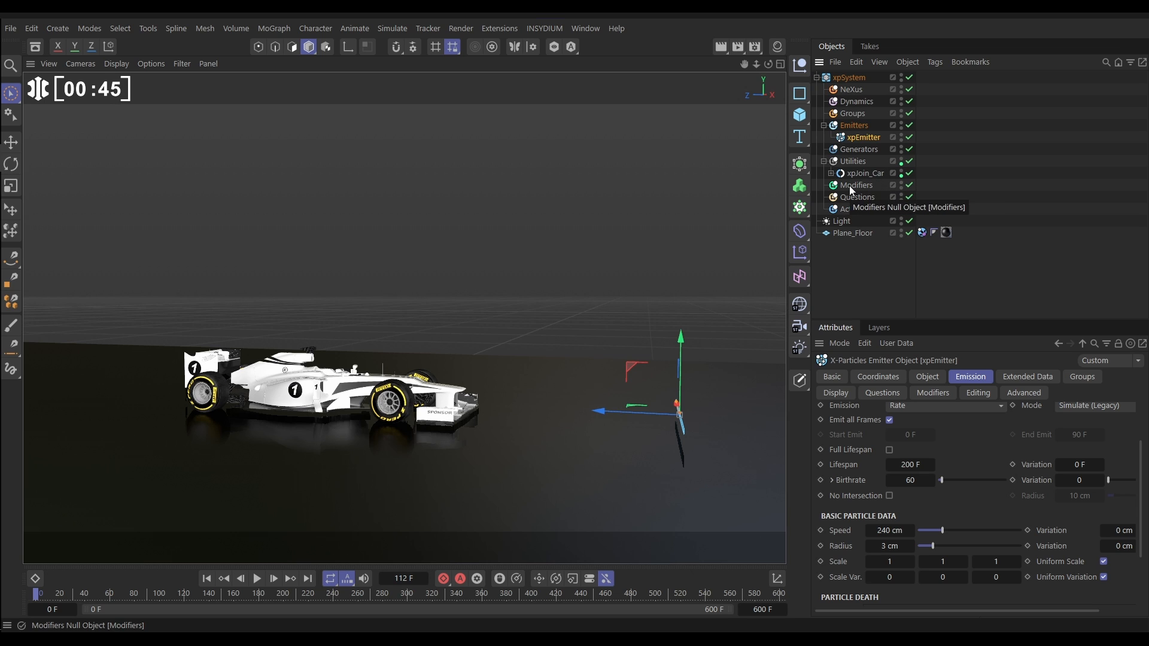
left_click(859, 149)
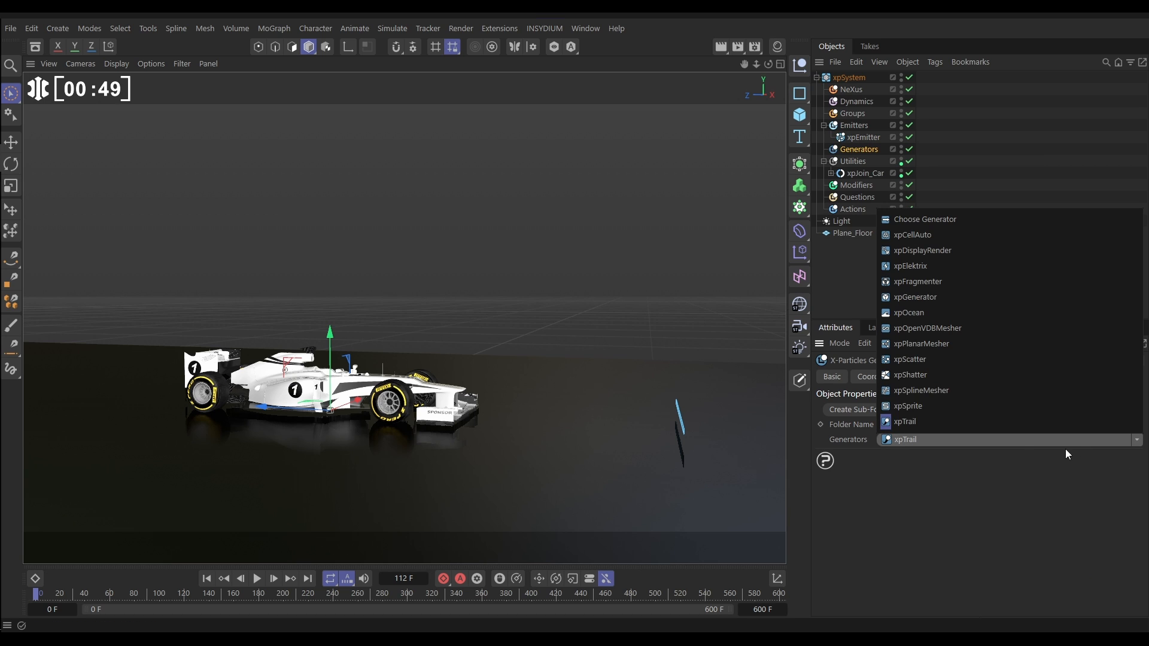
- Add an xpOpenVDBMesher generator to the Generators folder
left_click(927, 328)
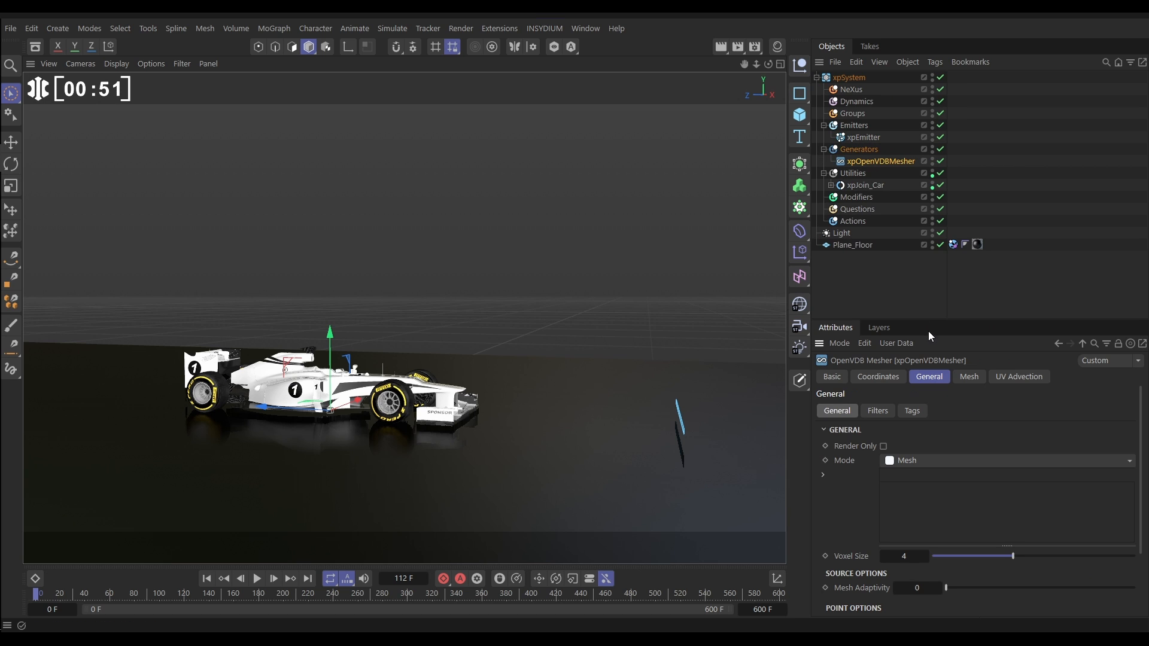
mouse_move(887, 180)
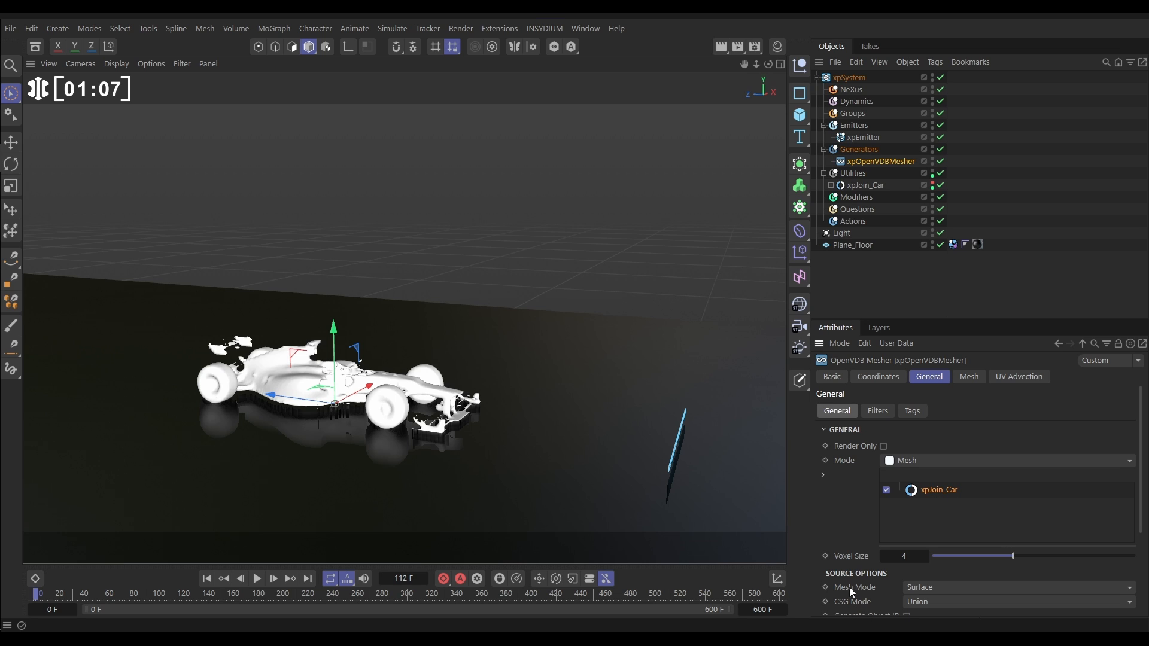
- Set the mesher's Mesh Mode to Points and Voxel Size to 6
left_click(1017, 587)
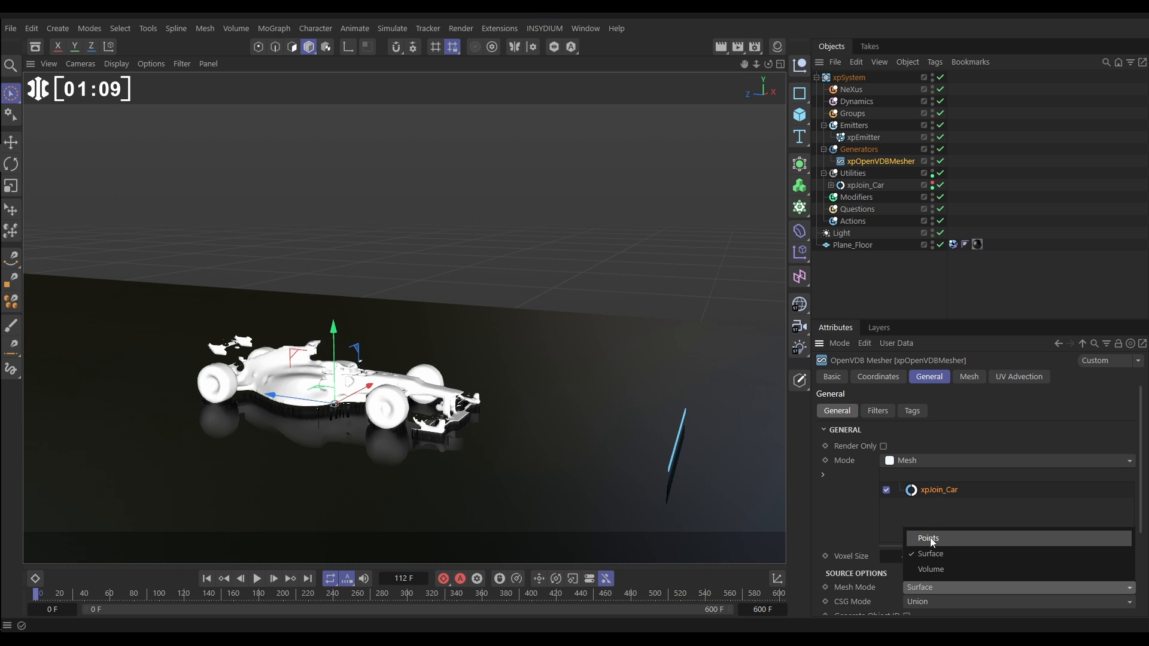
left_click(928, 537)
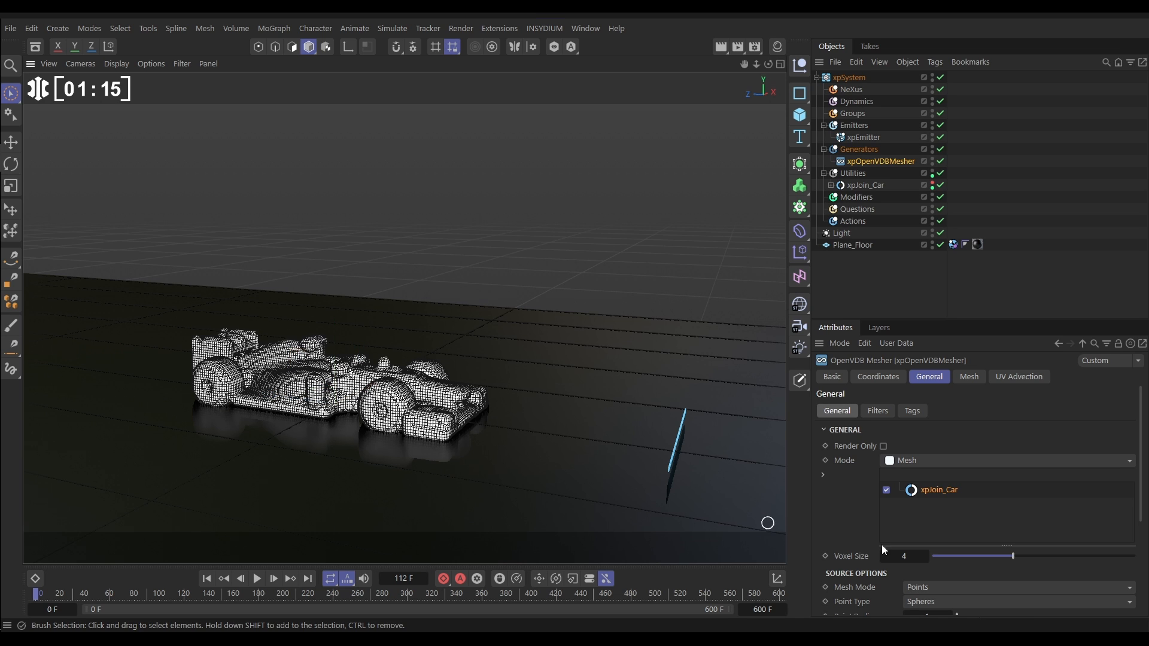
left_click(904, 555)
type("6")
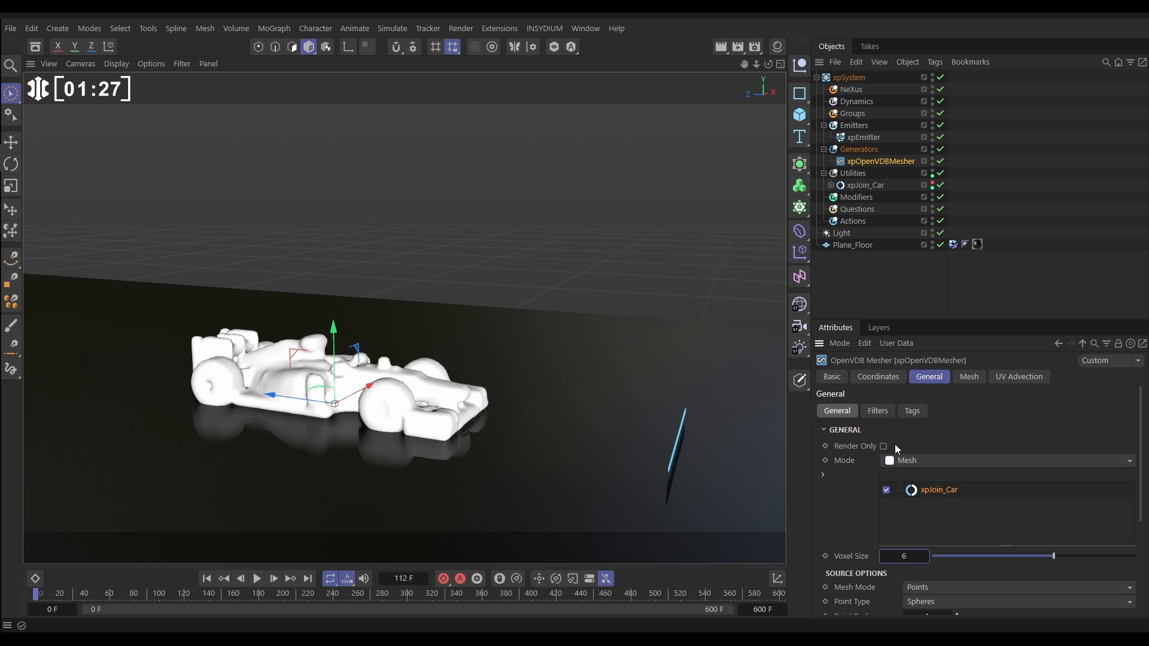
- Tick Use Filters in the Filters sub-tab and add a Curvature filter
left_click(877, 410)
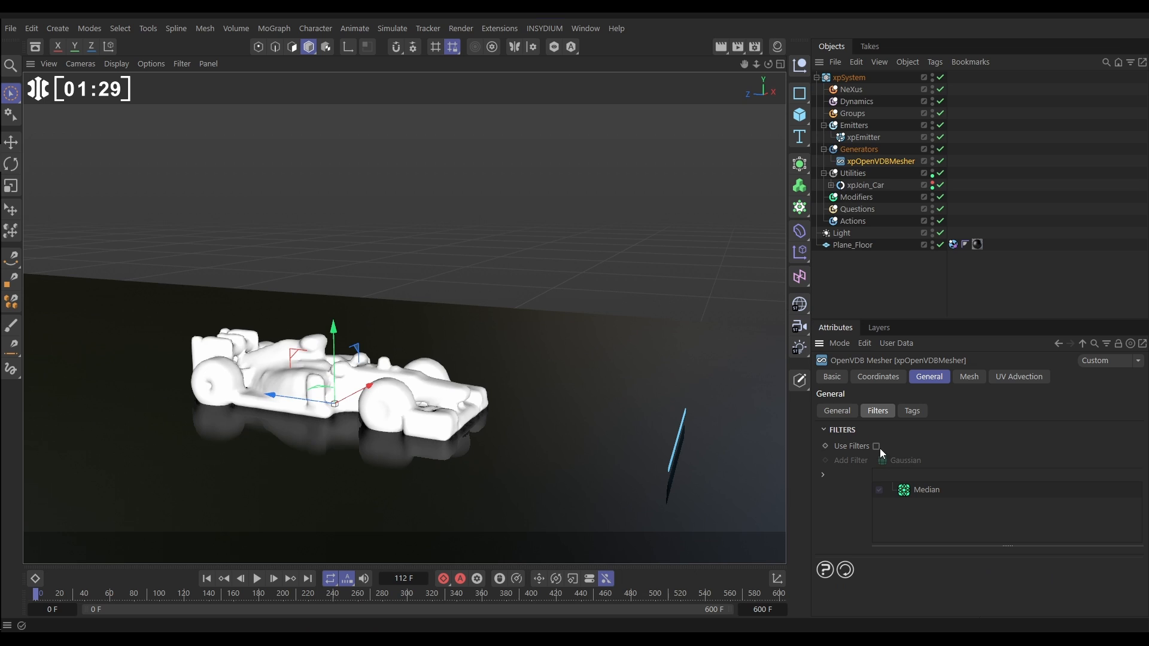
left_click(876, 447)
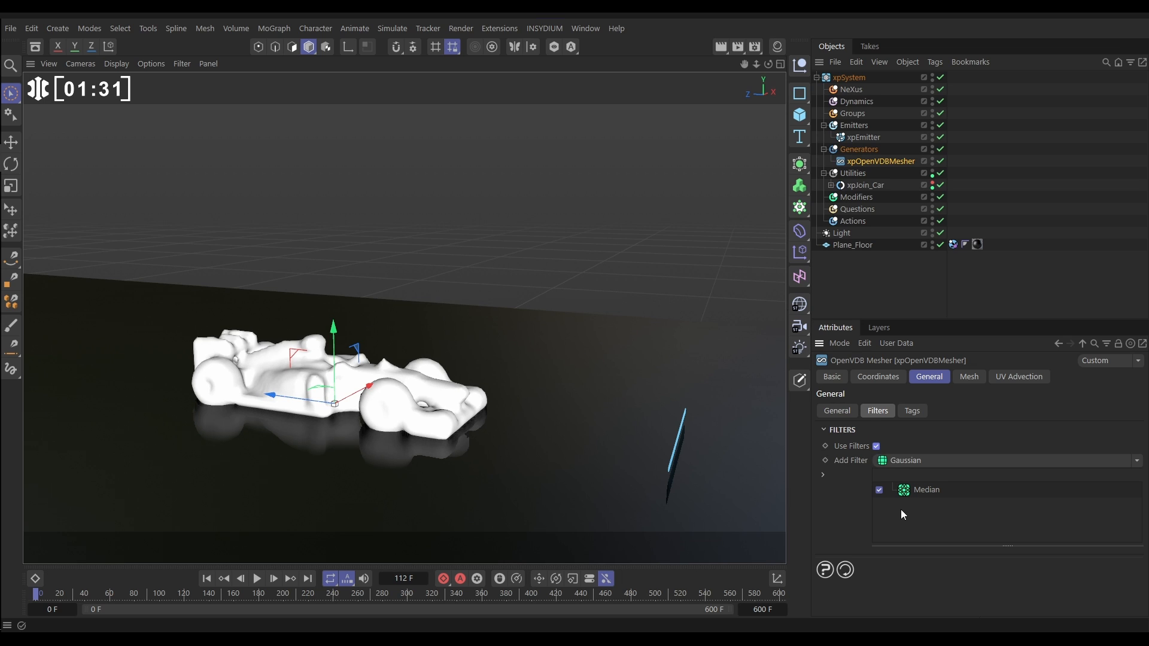
left_click(926, 489)
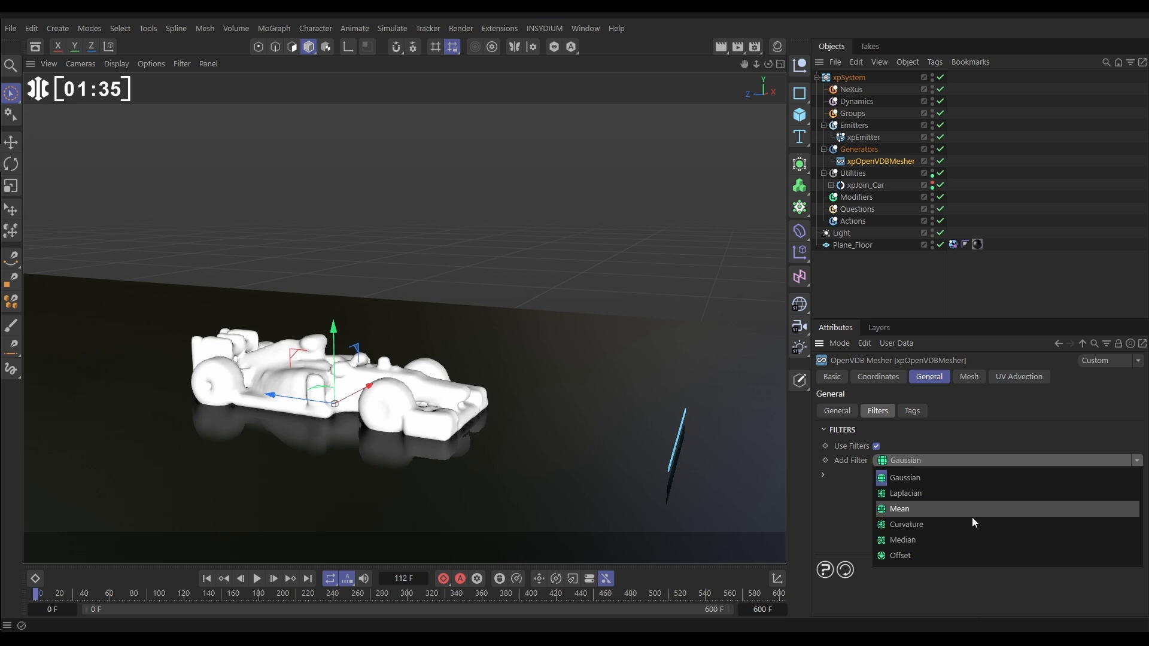
left_click(906, 525)
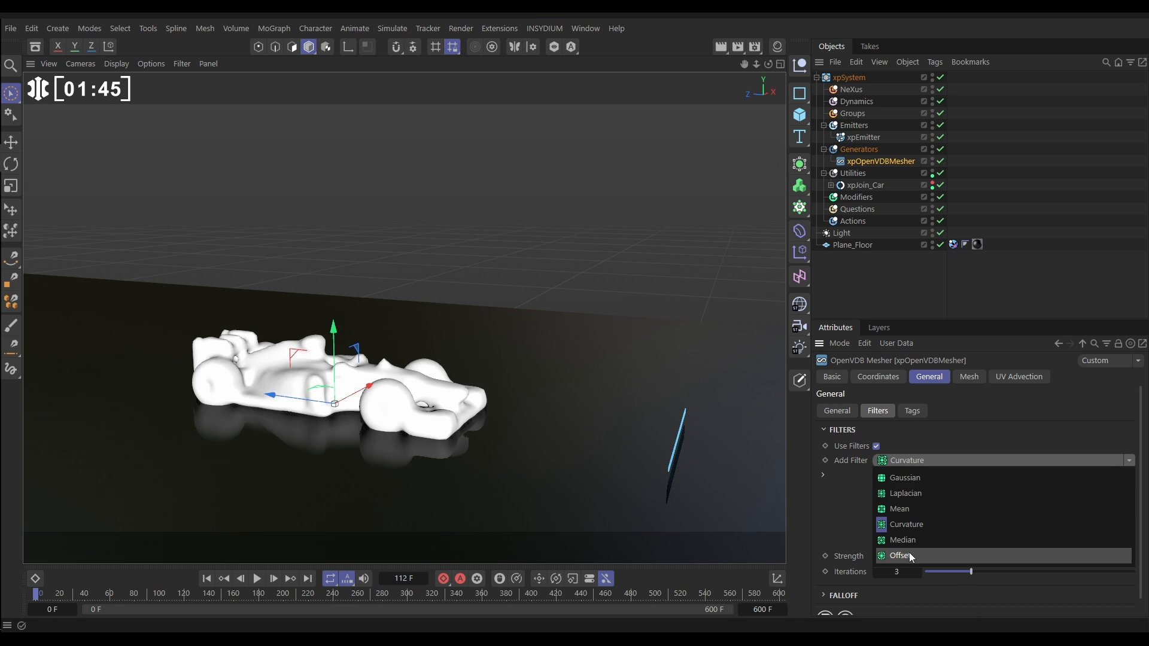
- Add an Offset filter and set its Width to 6.6
left_click(900, 555)
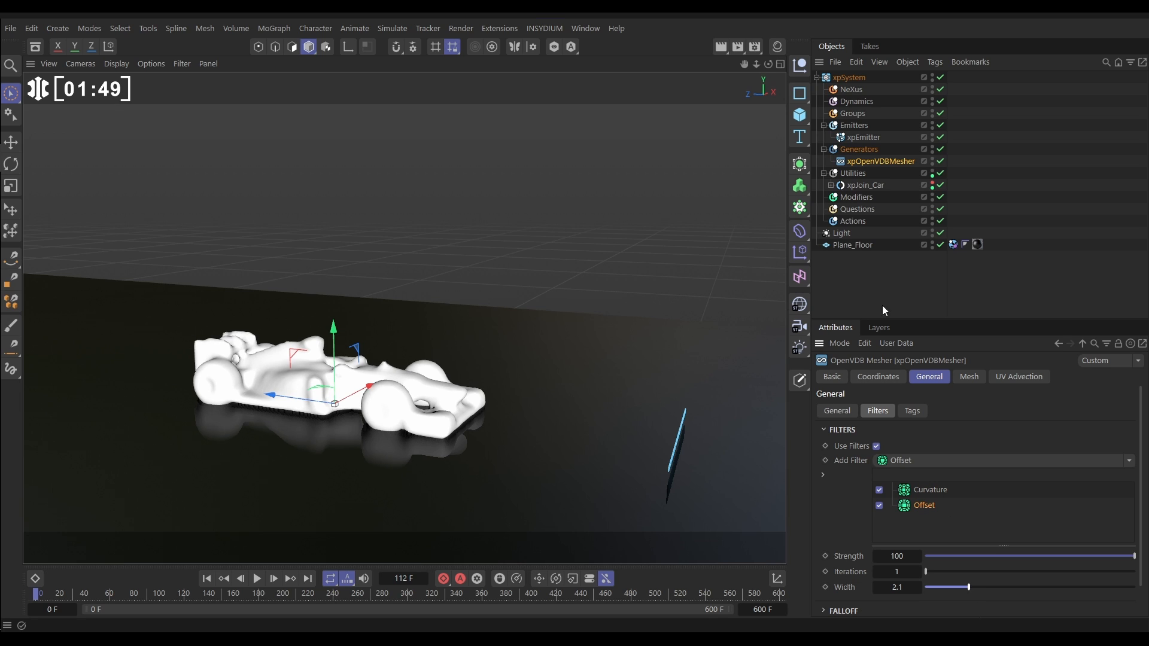
mouse_move(935, 185)
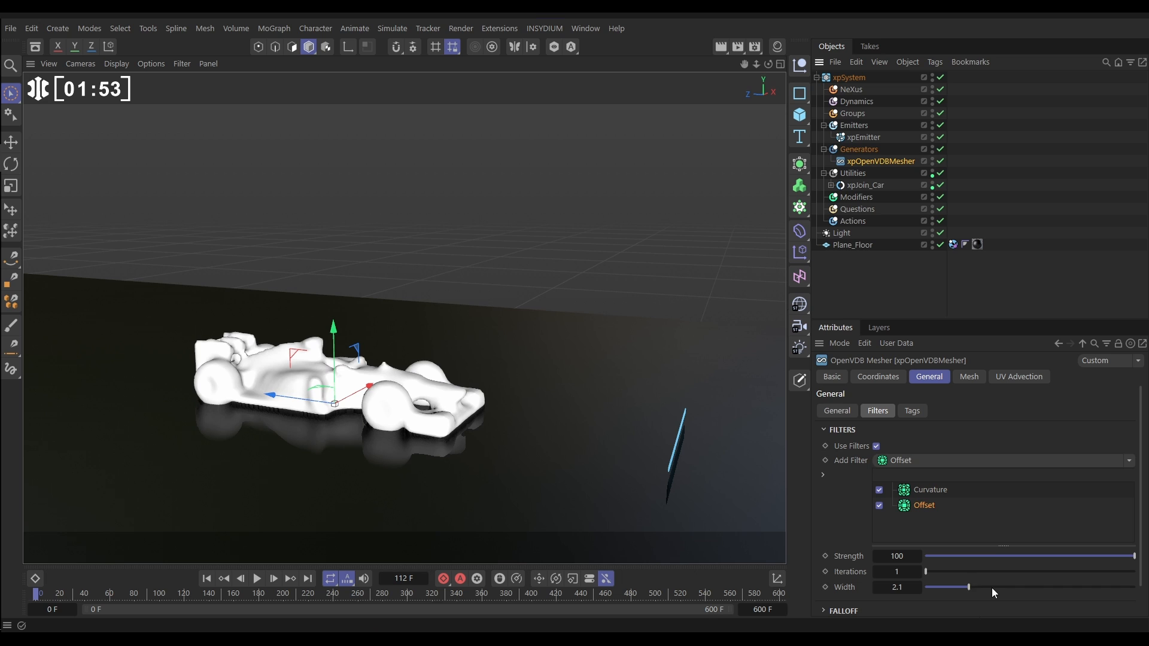
left_click_drag(949, 587, 1063, 587)
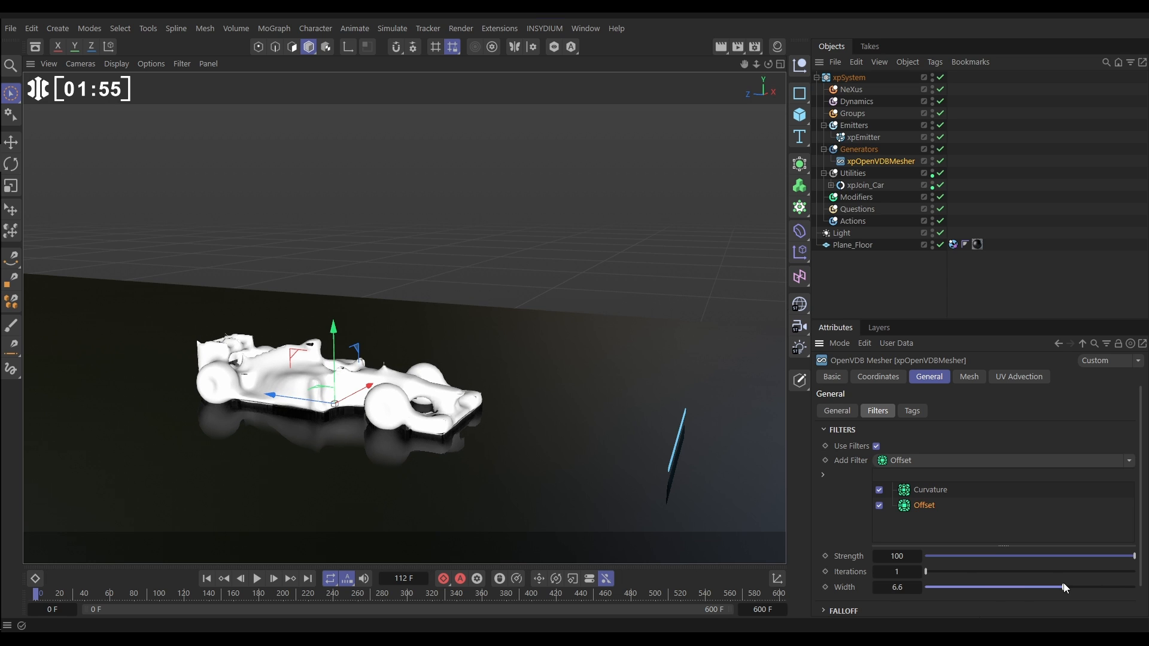
left_click_drag(1059, 587, 1091, 587)
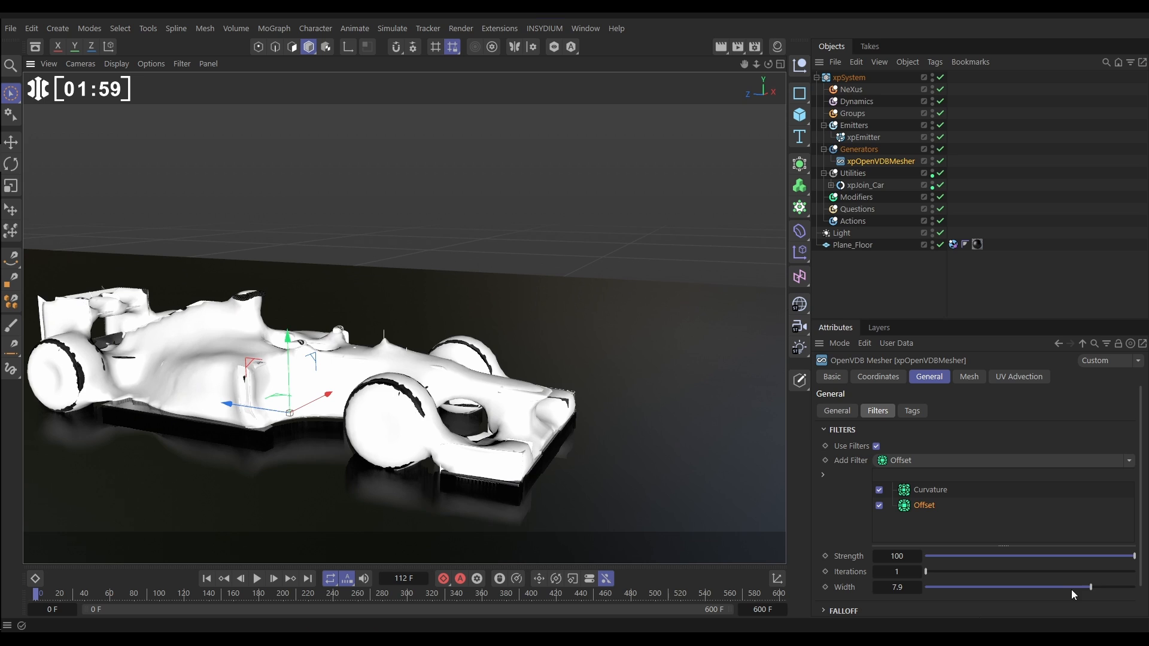
left_click_drag(1091, 587, 1064, 587)
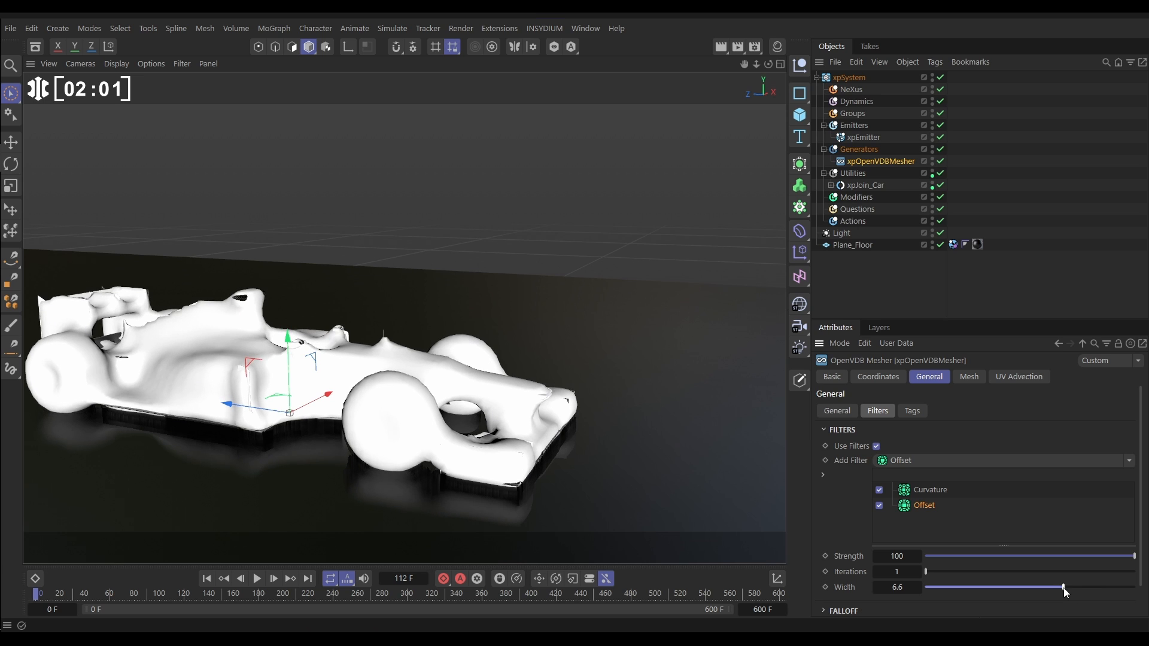
left_click_drag(1065, 592, 1055, 587)
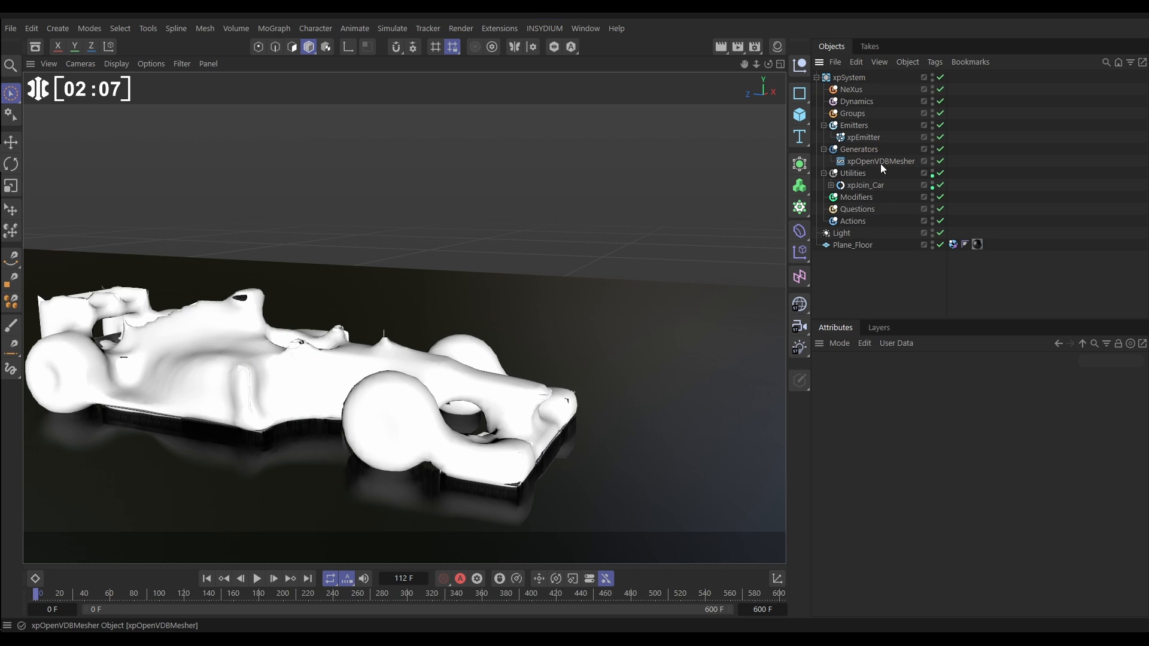
- Make xpOpenVDBMesher editable and rename it Dummy_Car
left_click(880, 161)
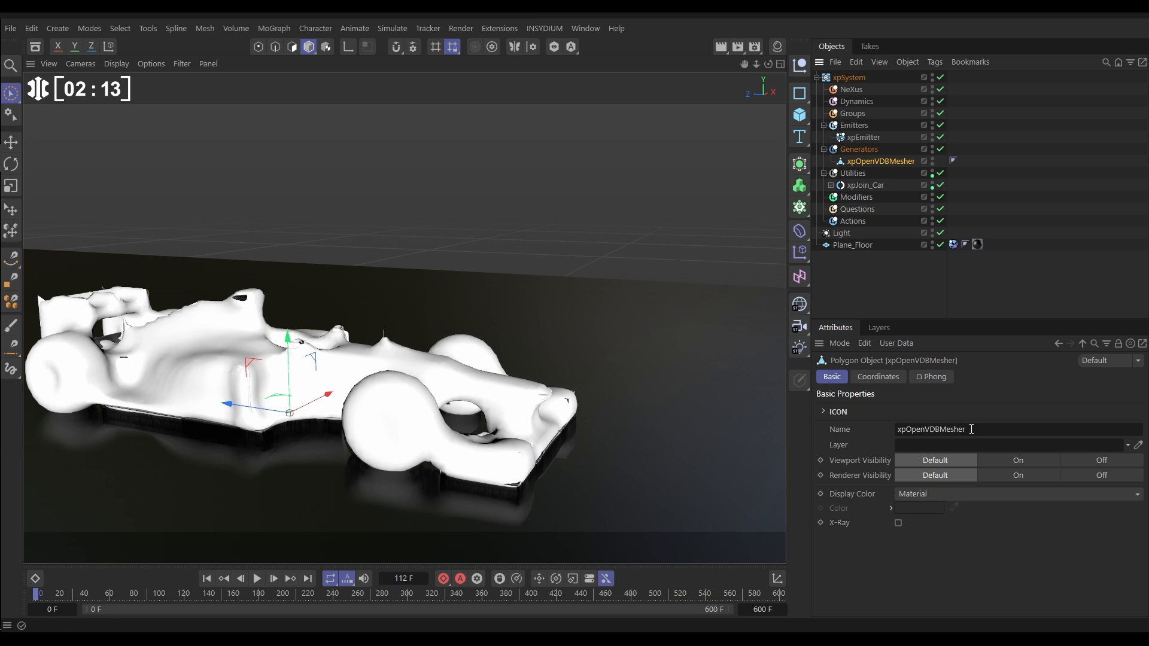
type("Dummy_Car")
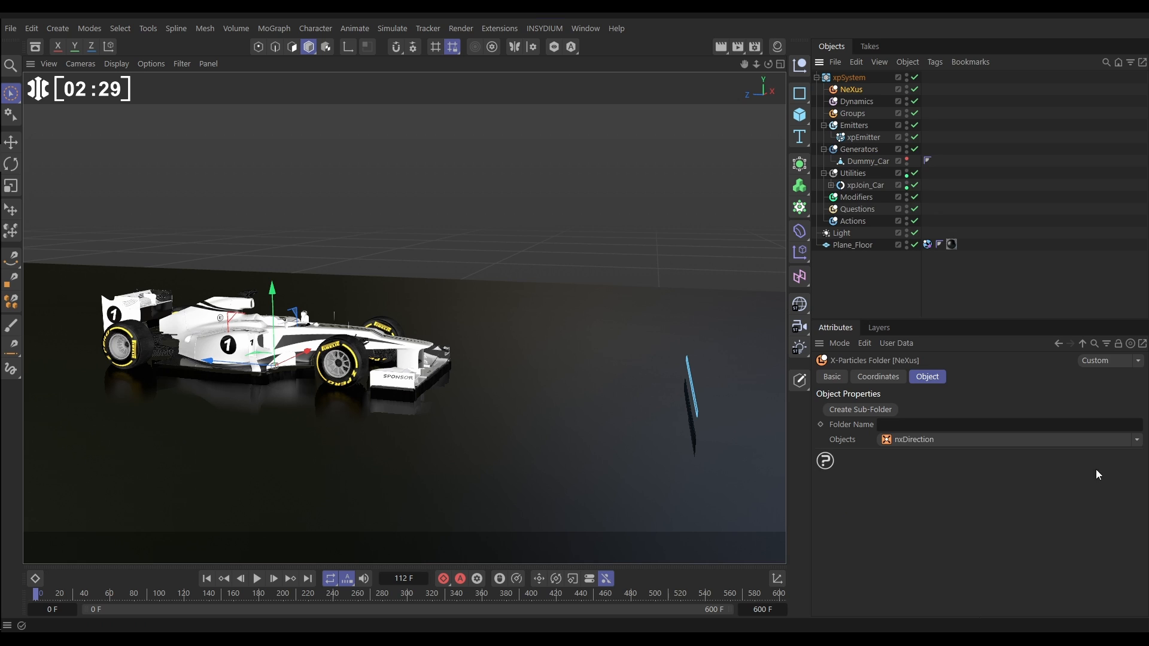
- Add an nxAvoid modifier targeting Dummy_Car and play the simulation
left_click(1137, 440)
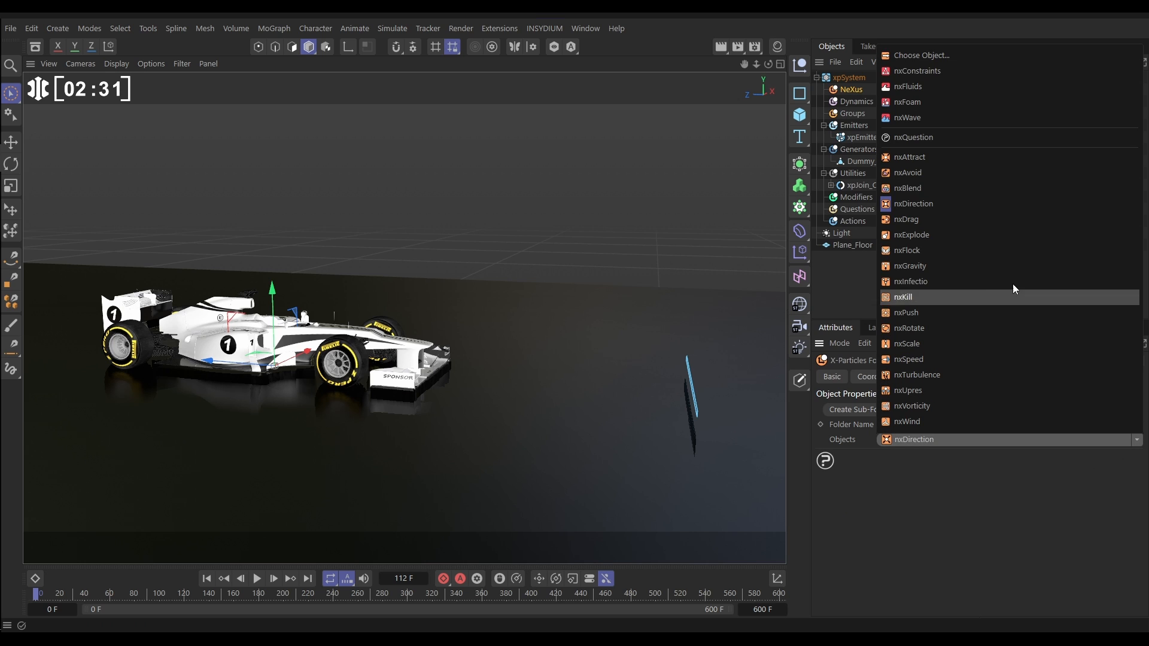
left_click(907, 172)
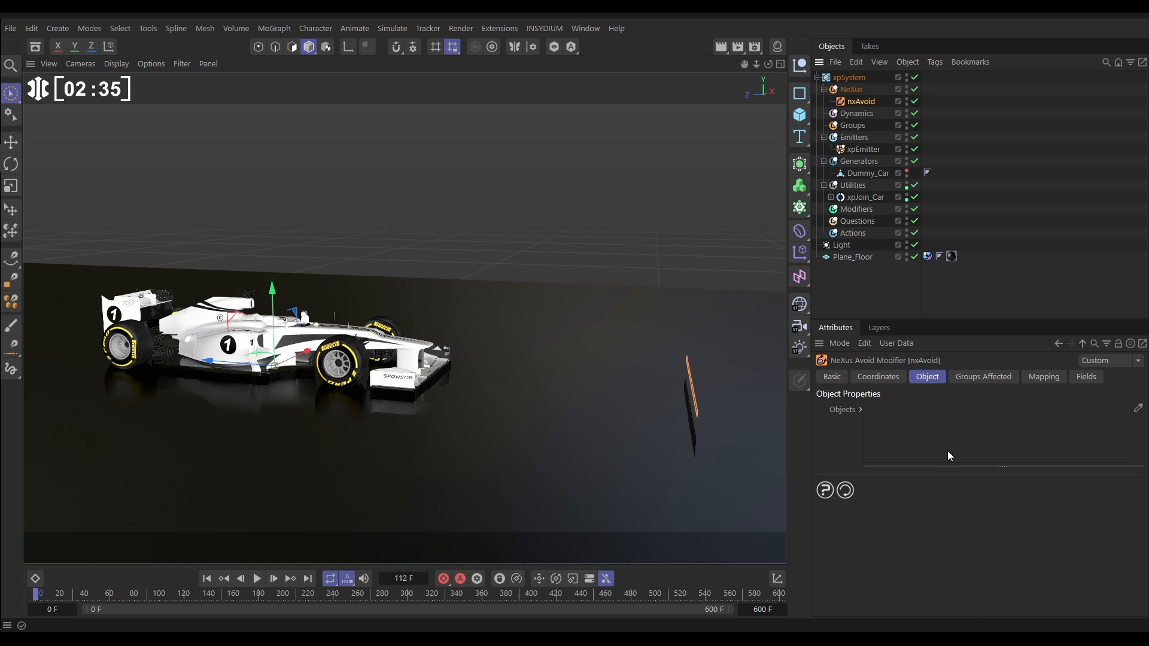
mouse_move(924, 410)
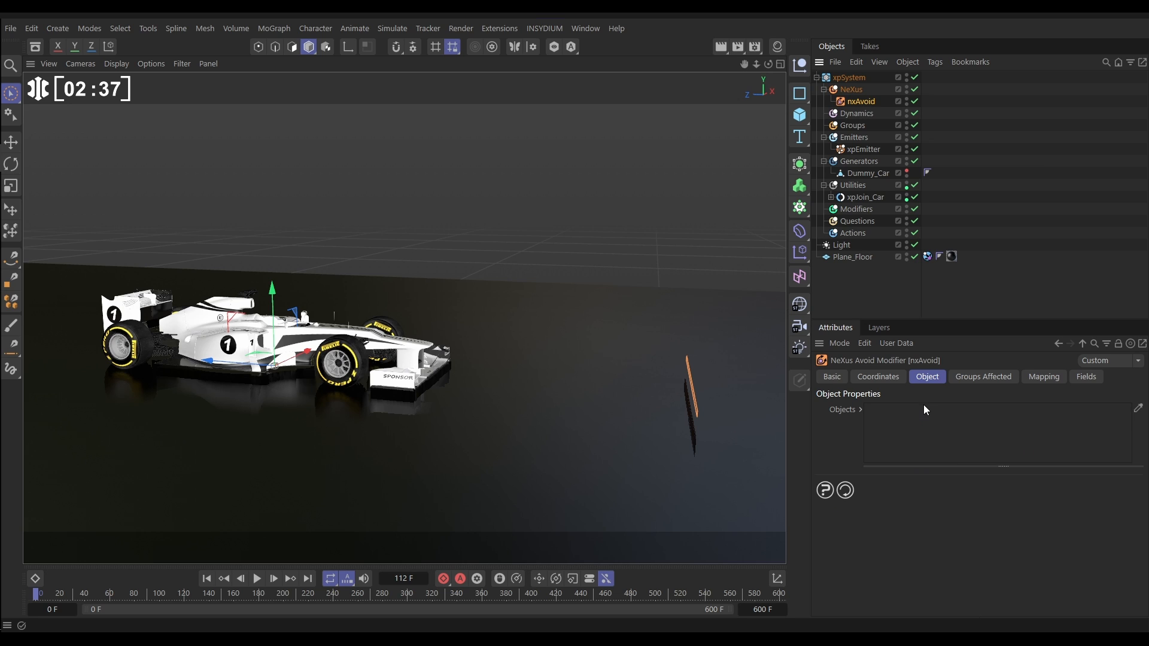
left_click(867, 172)
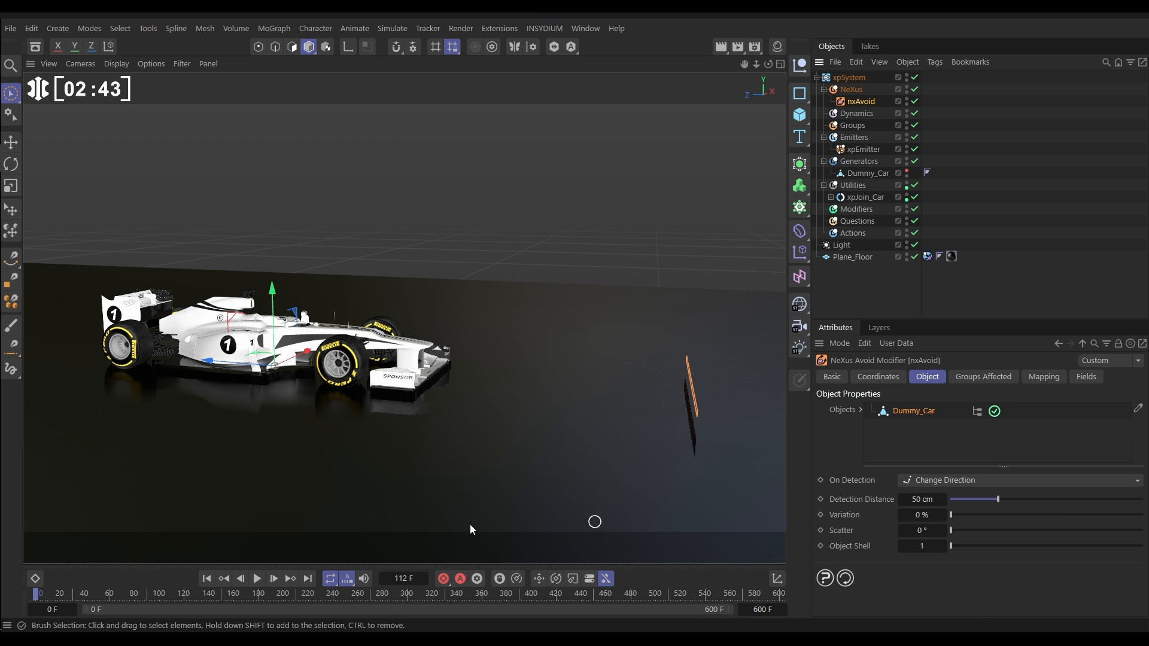
left_click(256, 578)
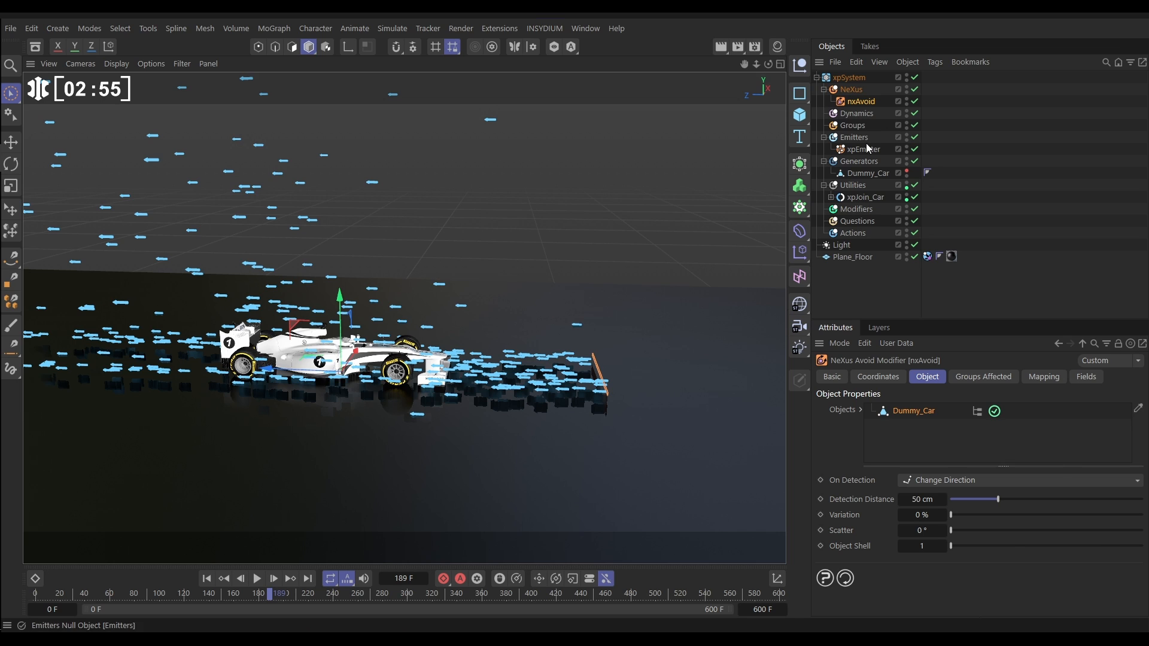
- Select xpEmitter while particles stay paused flowing around the car
left_click(863, 149)
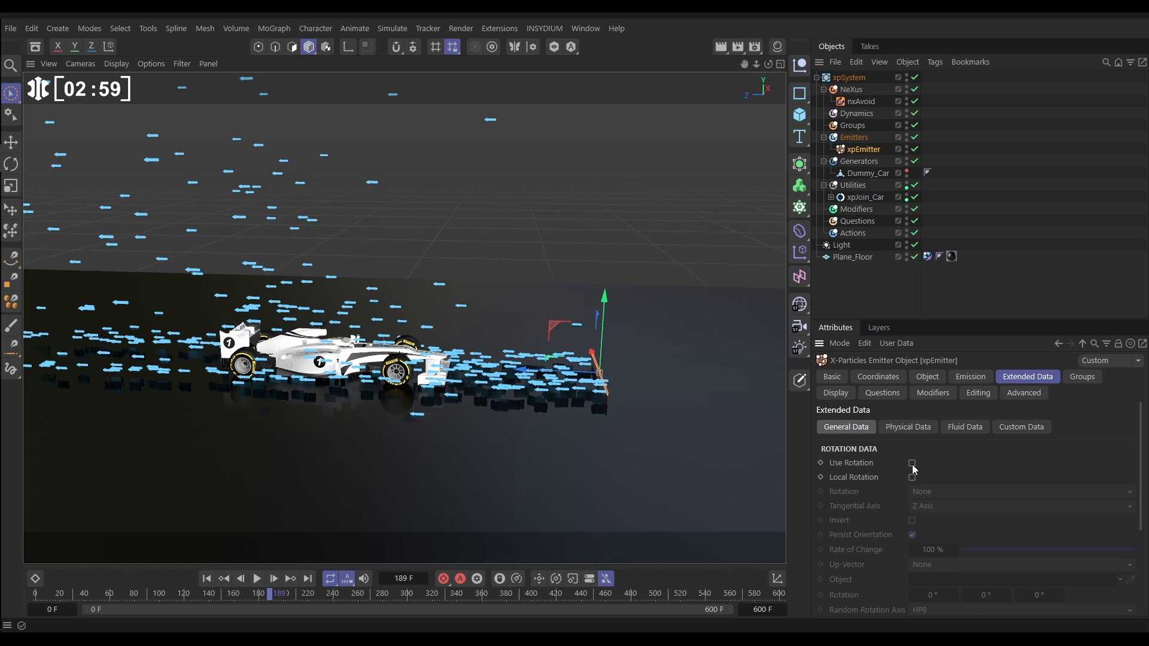
- Enable Use Rotation set to Tangential on xpEmitter, then replay the simulation from the start
left_click(912, 463)
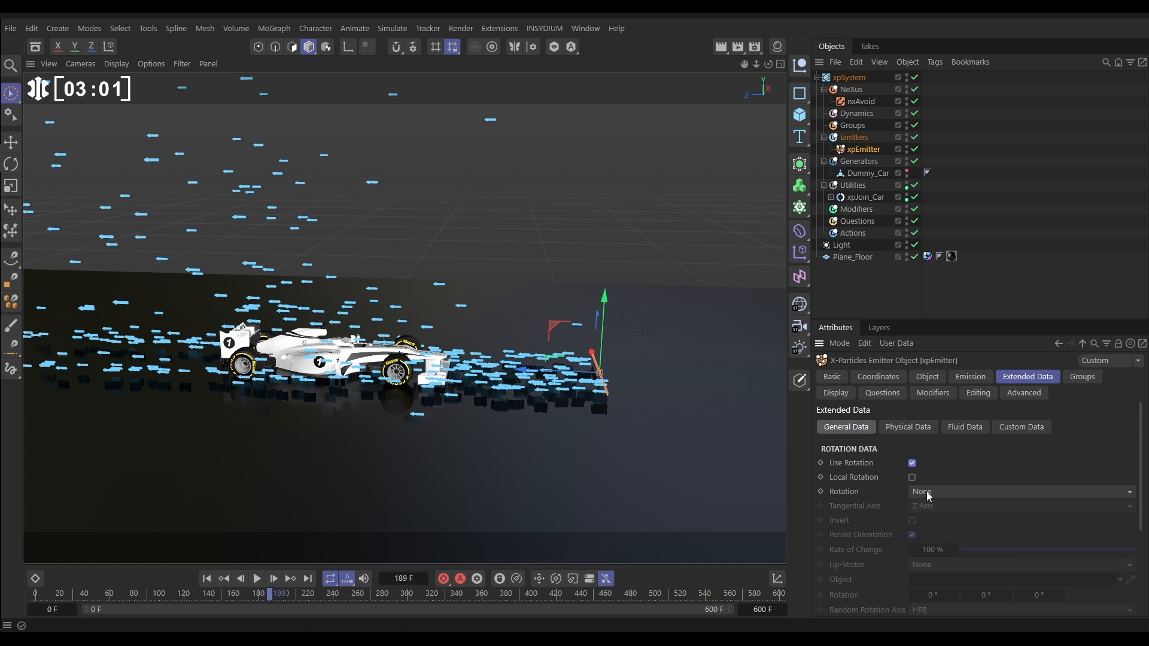
left_click(1018, 491)
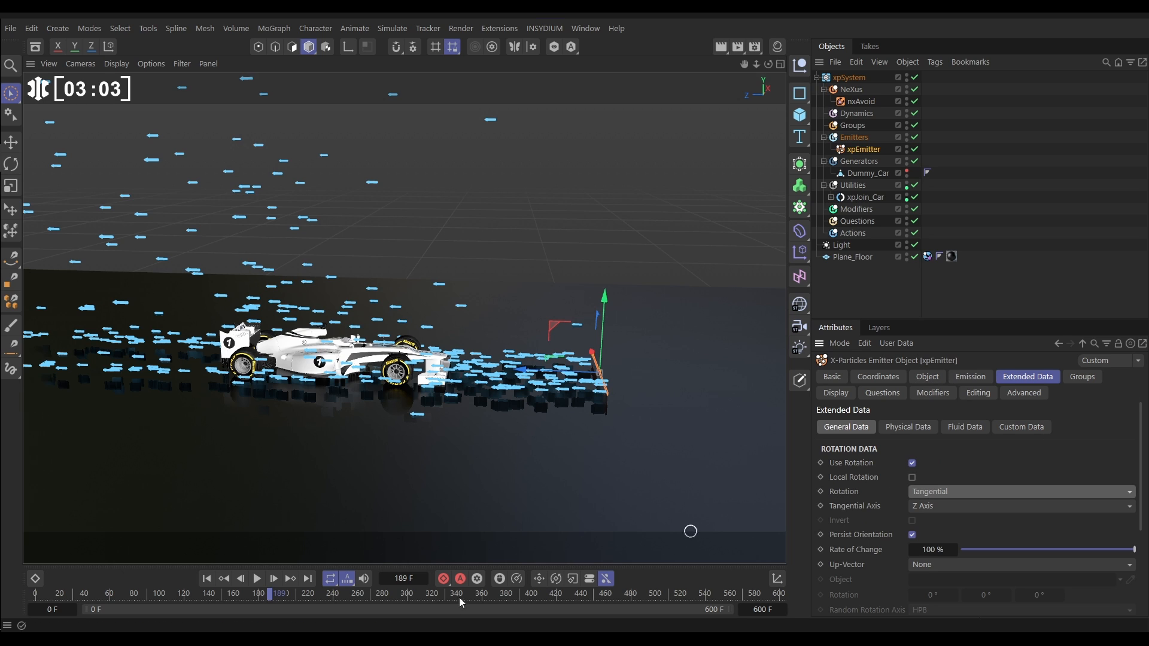
left_click(272, 579)
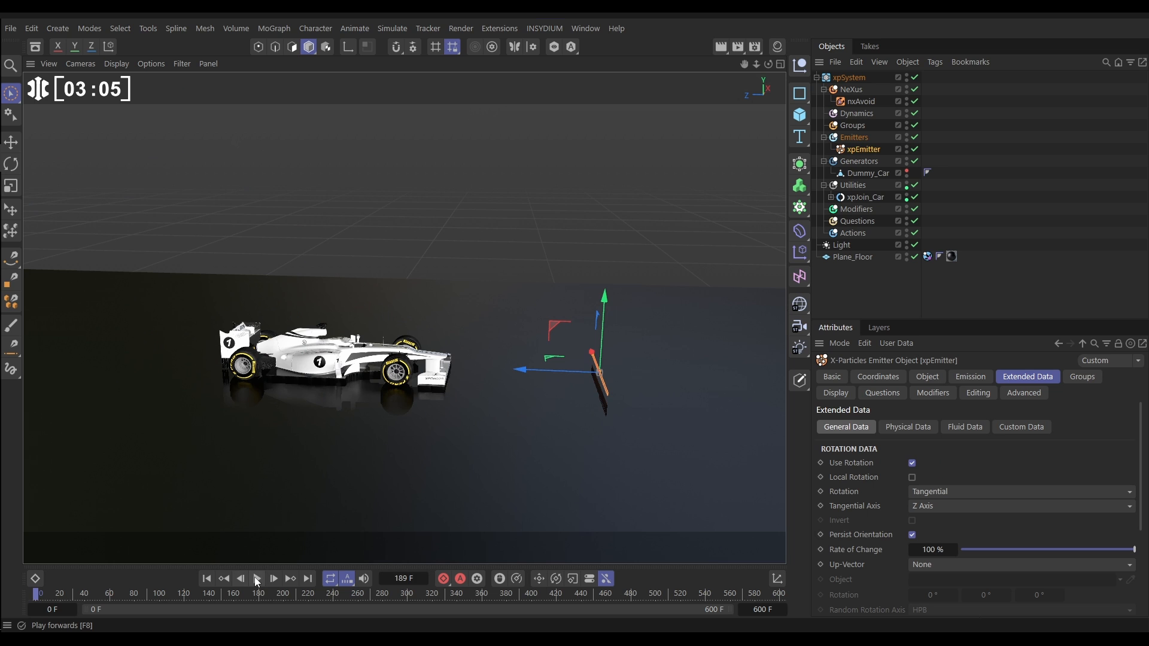
left_click(273, 579)
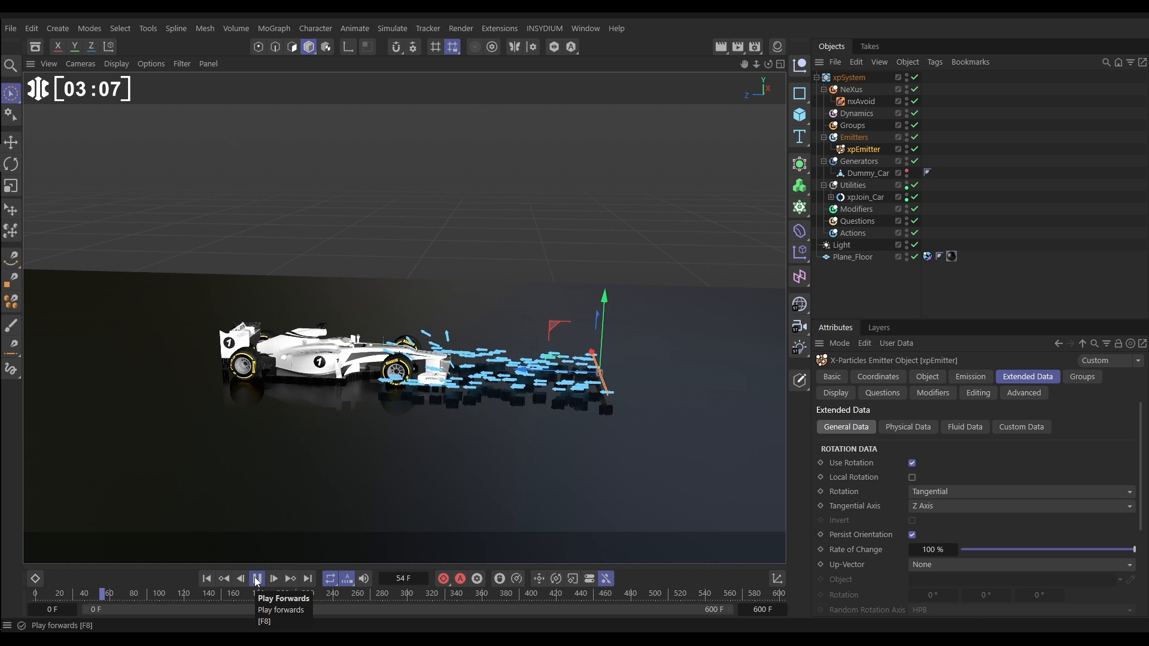
left_click(257, 578)
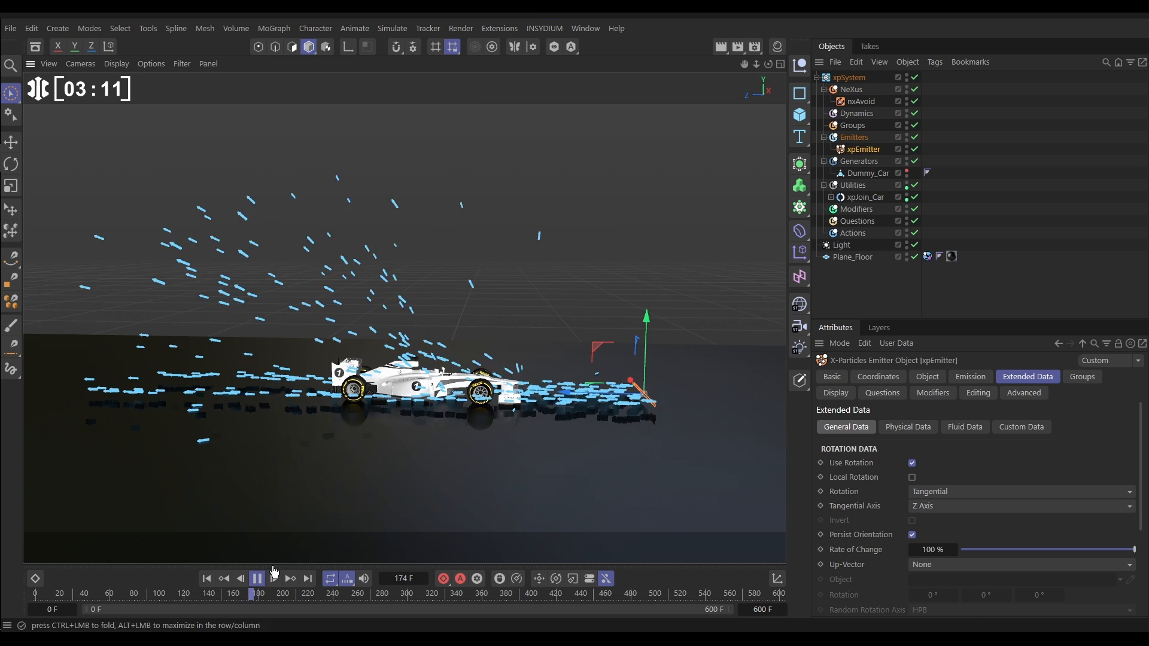
left_click(256, 578)
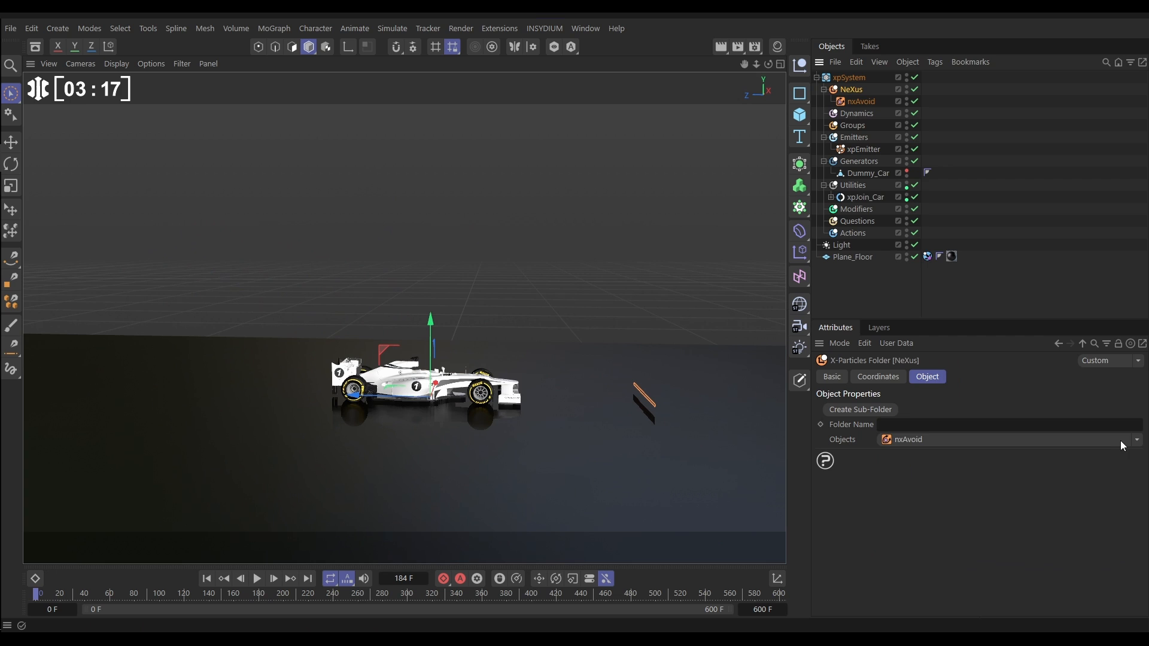
- Add nxAttract to the NeXus folder with Type set to Force and Force 200
left_click(1136, 439)
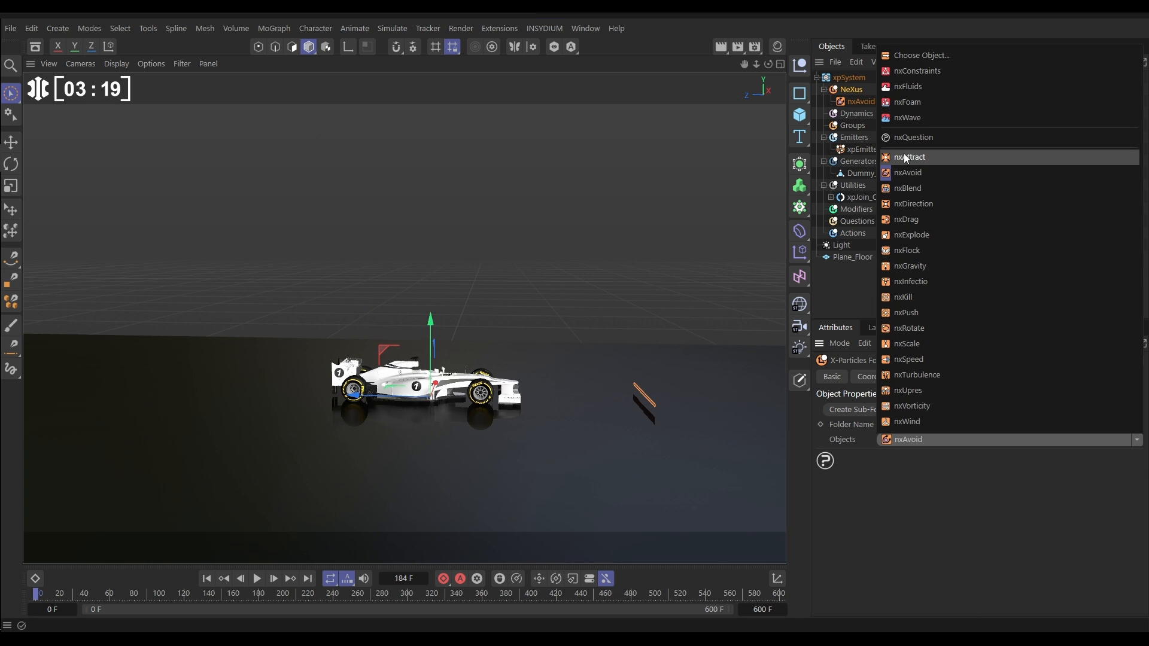
left_click(910, 156)
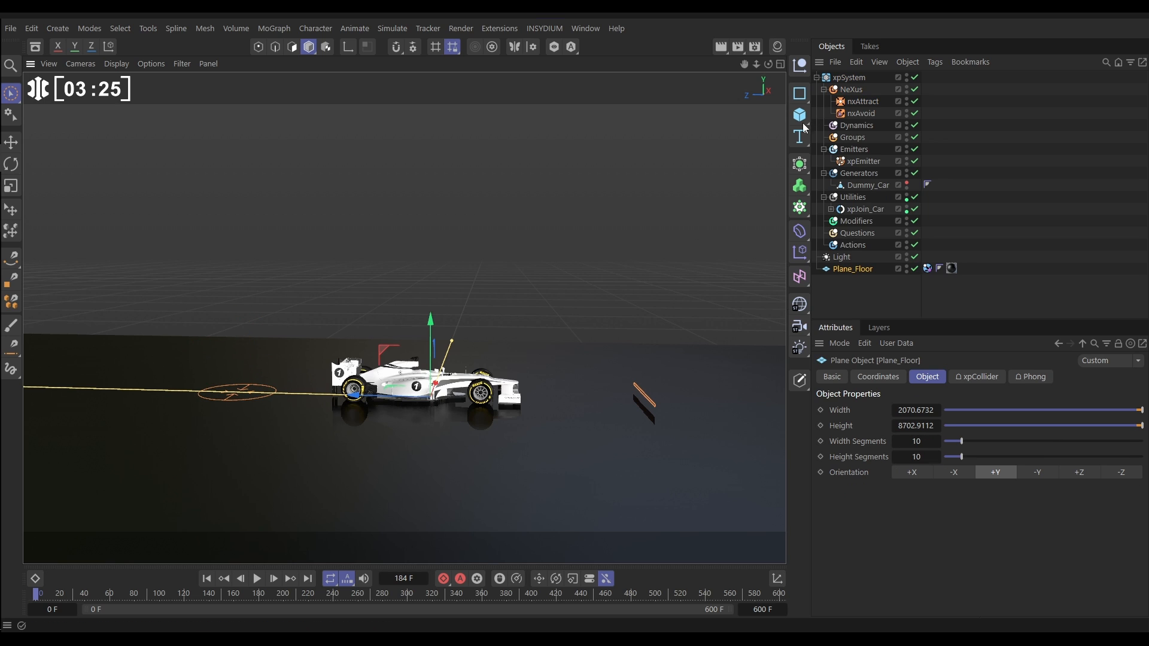
left_click(865, 102)
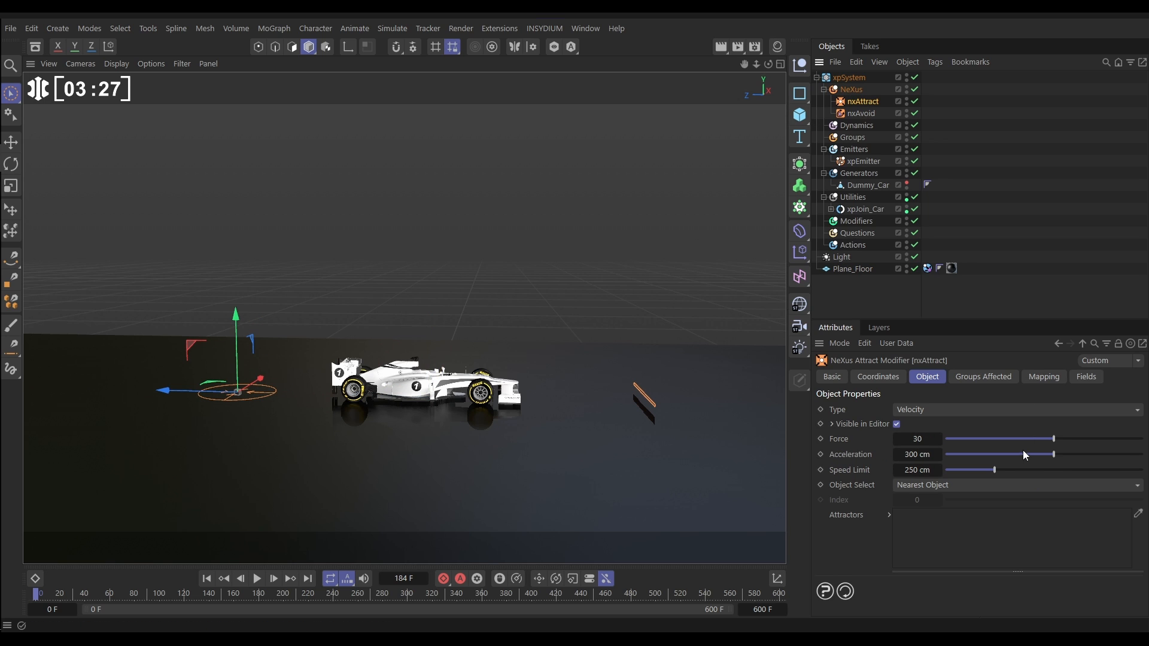
left_click(1015, 408)
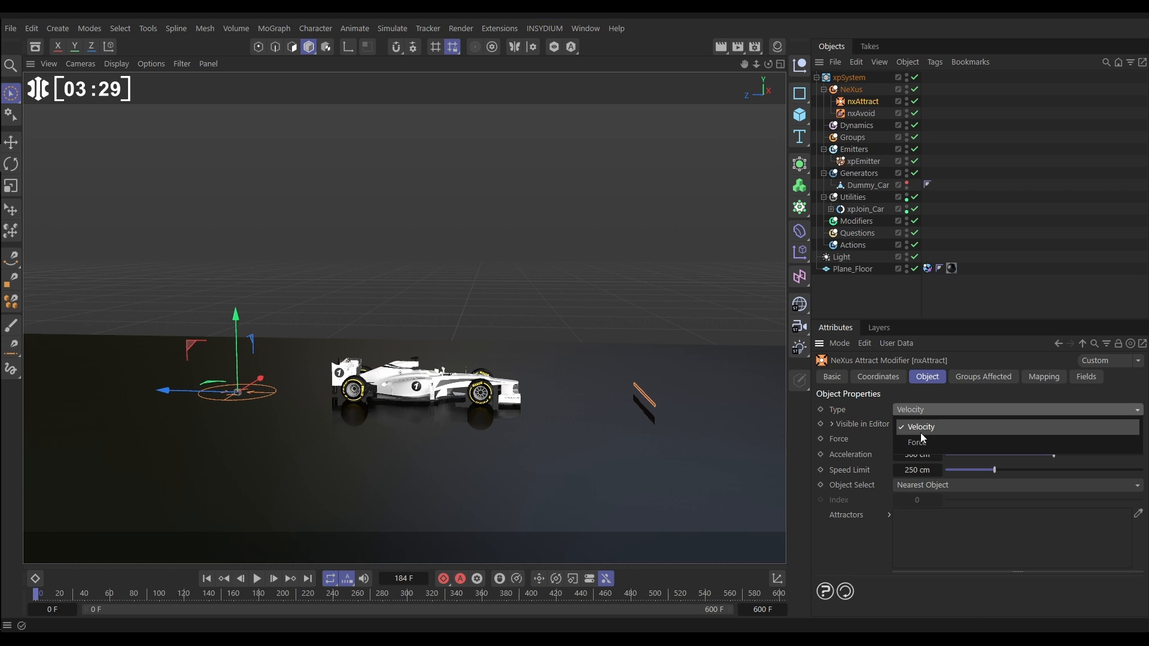
left_click(917, 442)
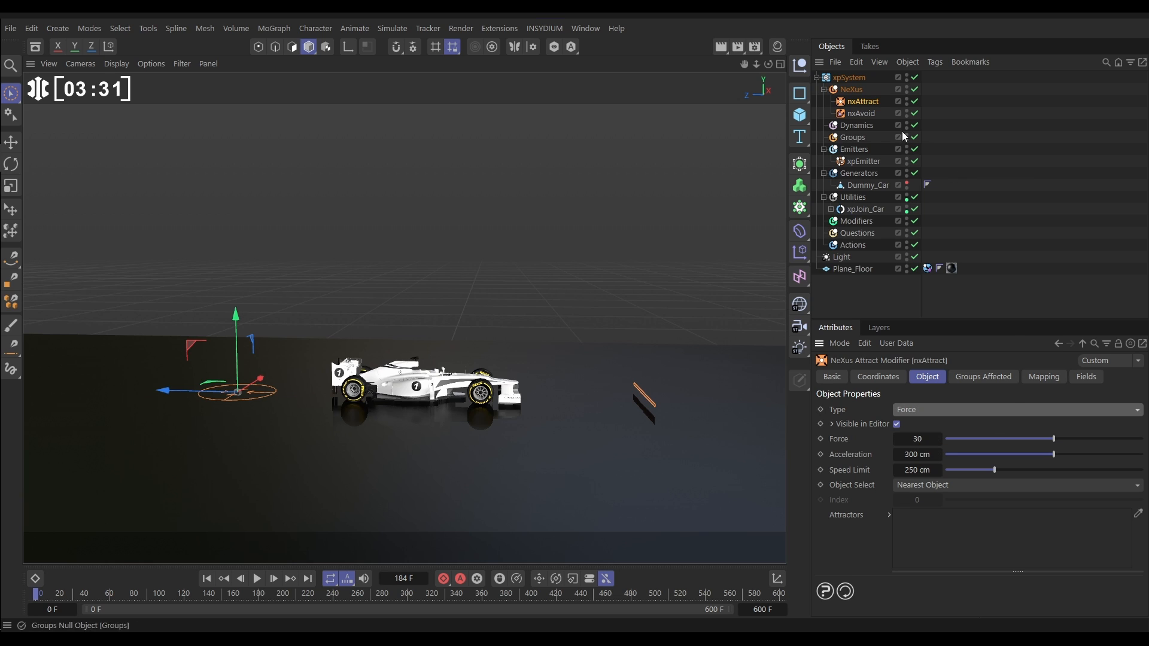
mouse_move(835, 420)
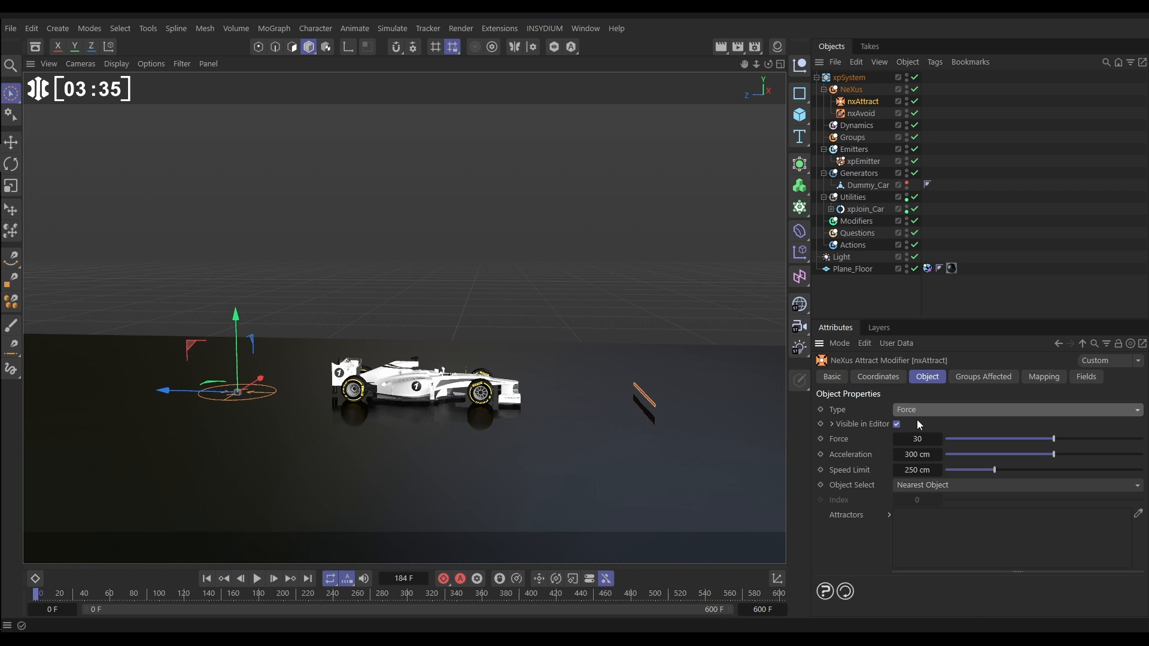
left_click(916, 438)
type("200")
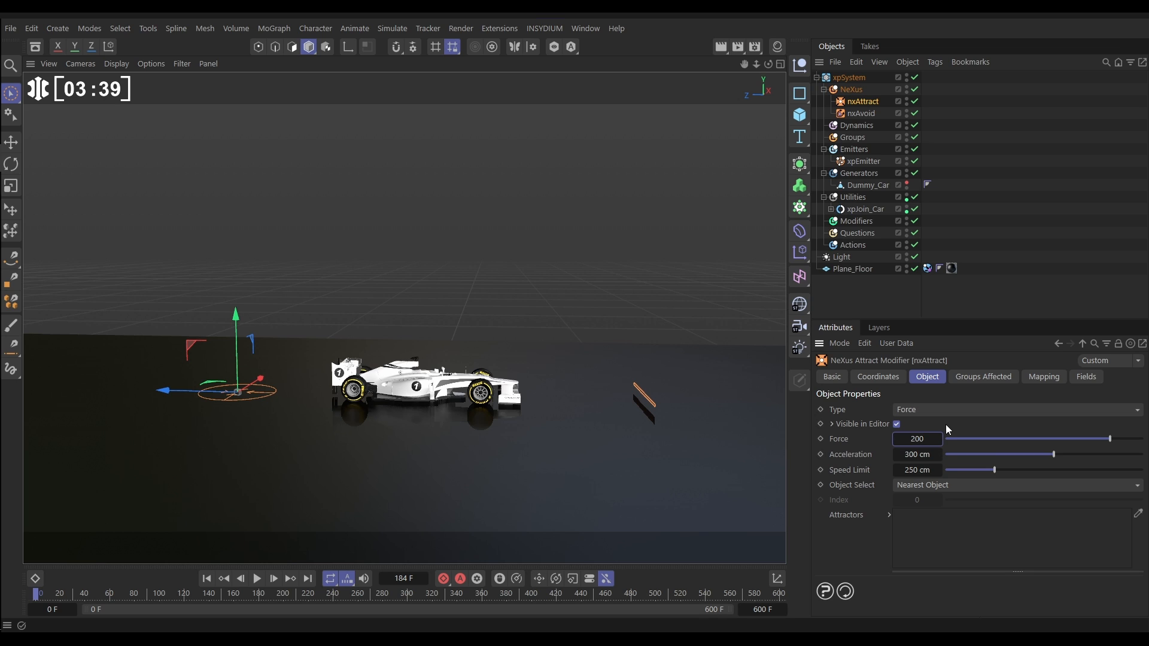
left_click(257, 578)
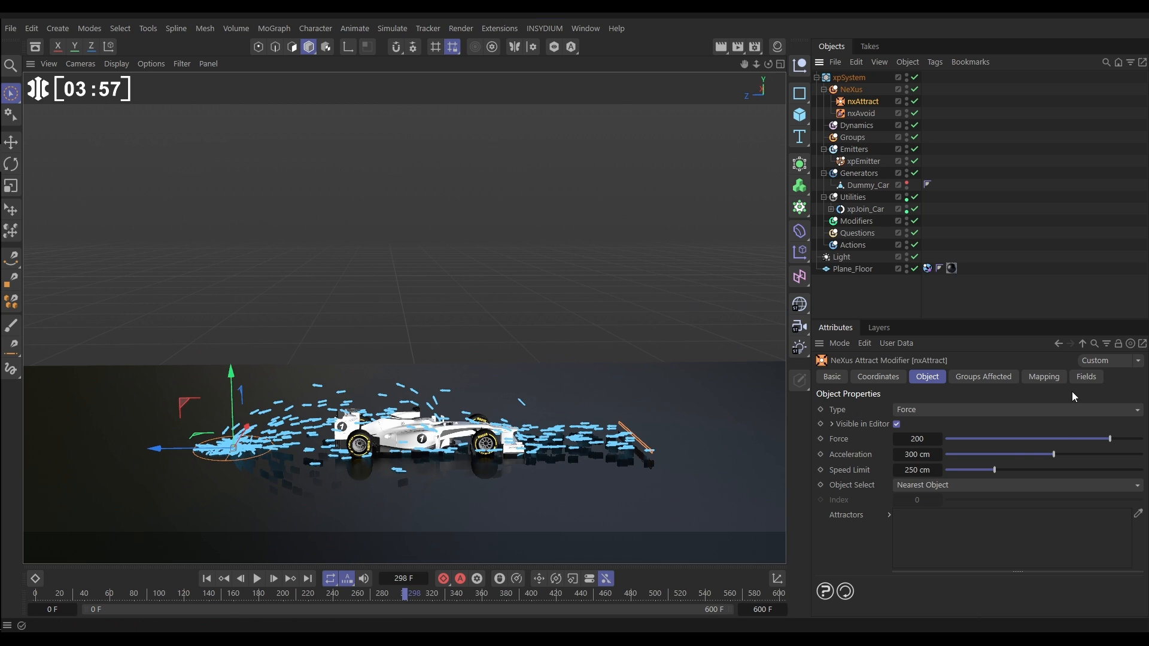
- Give nxAttract a Box Field scaled around the car and resume playback
left_click(1085, 376)
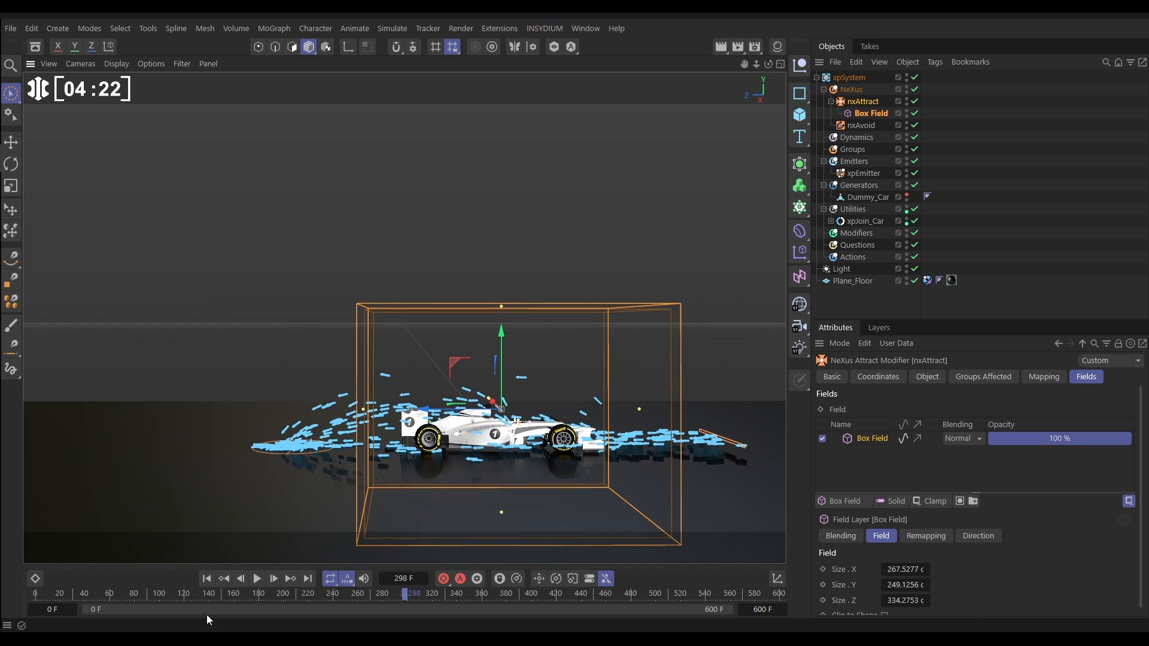
left_click(257, 579)
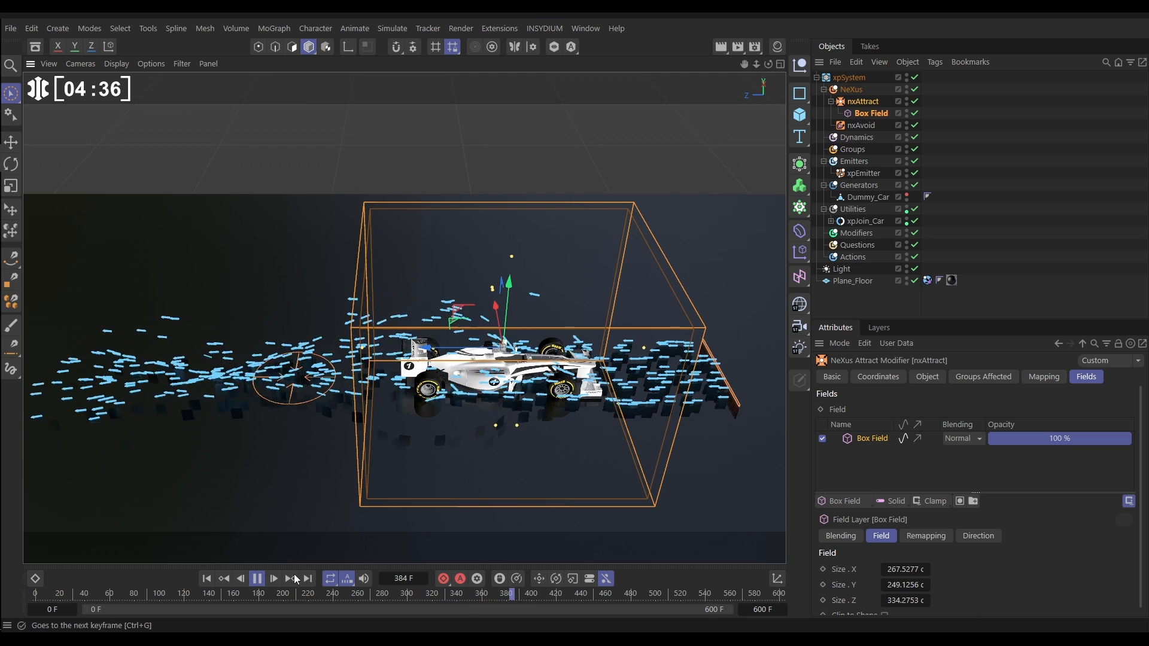
- Pause, add nxDirection at 15% strength to the NeXus folder, and rewind to frame one
left_click(274, 578)
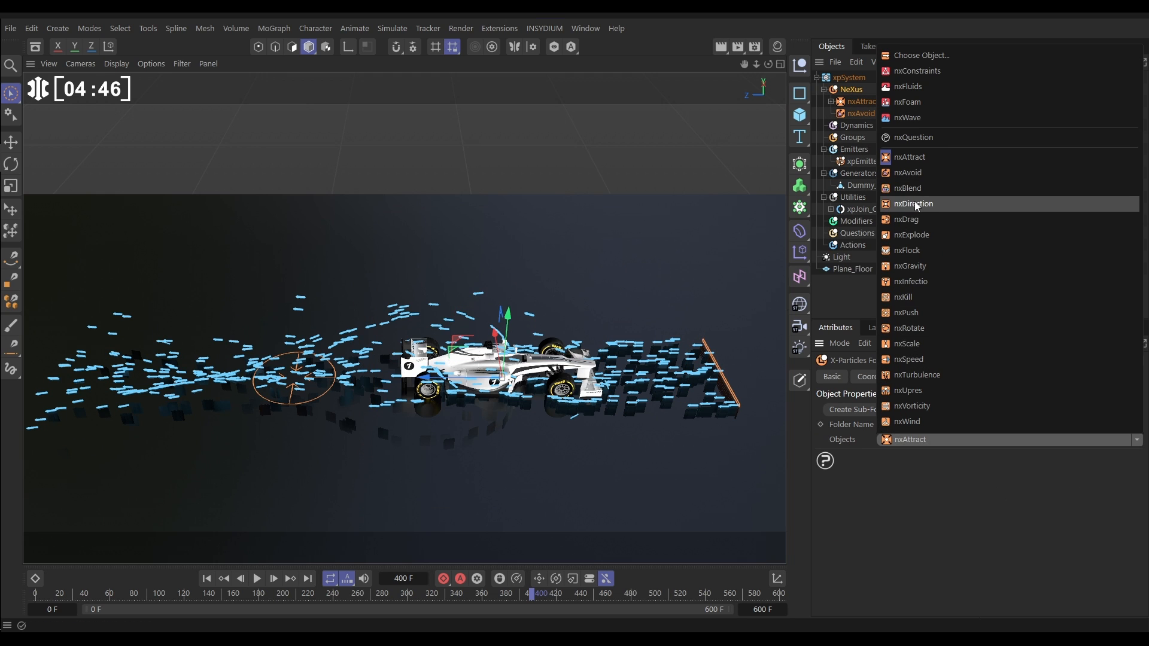
left_click(913, 204)
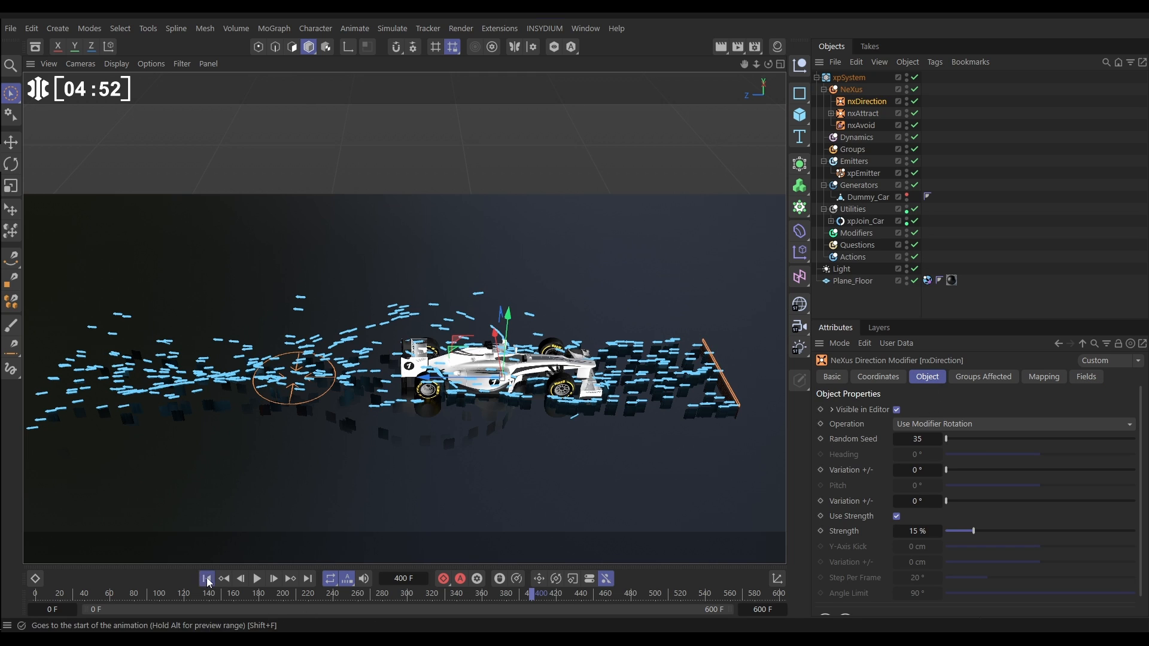
left_click(206, 579)
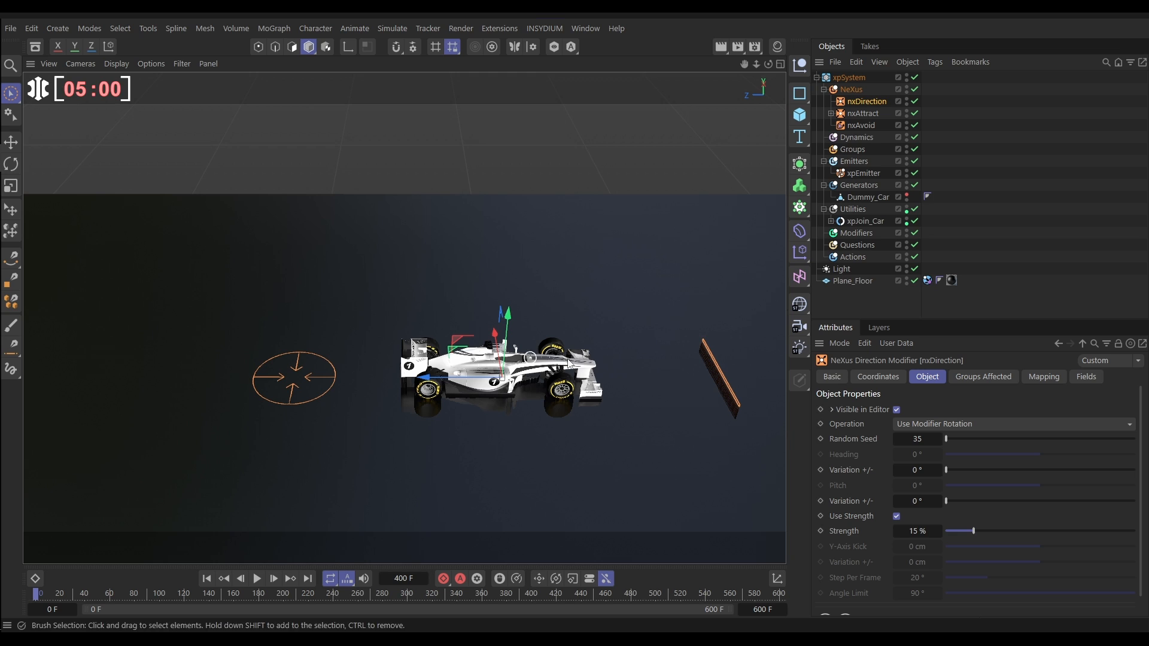
mouse_move(475, 395)
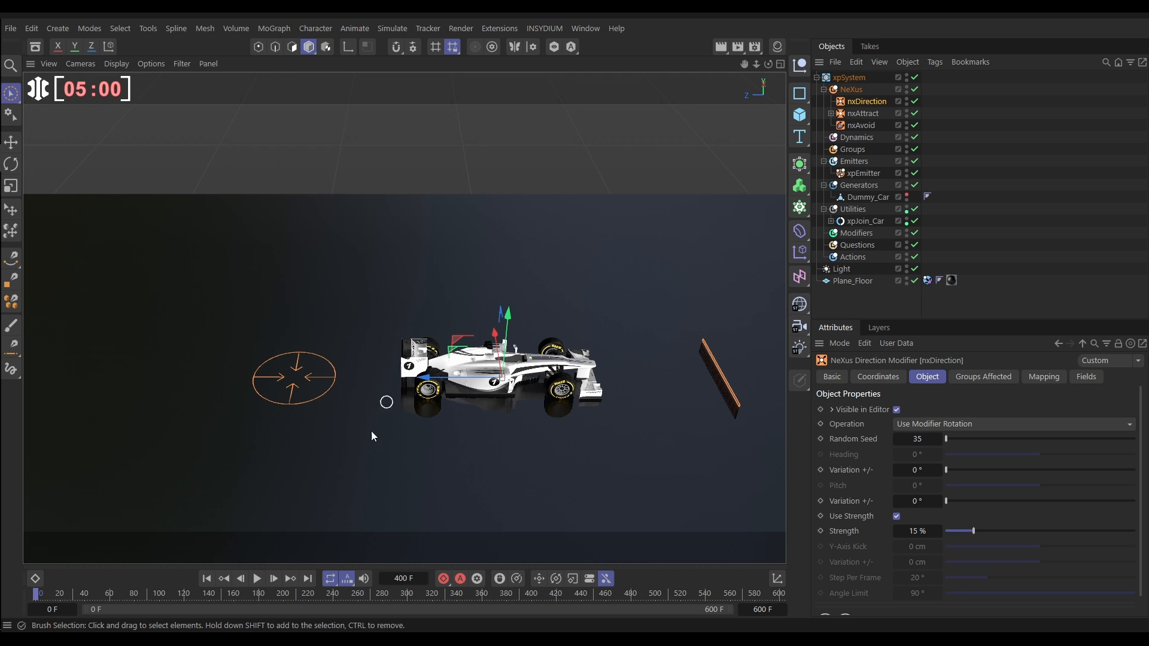
- Play the flow and drag the nxDirection Strength slider down to 6%
left_click(256, 578)
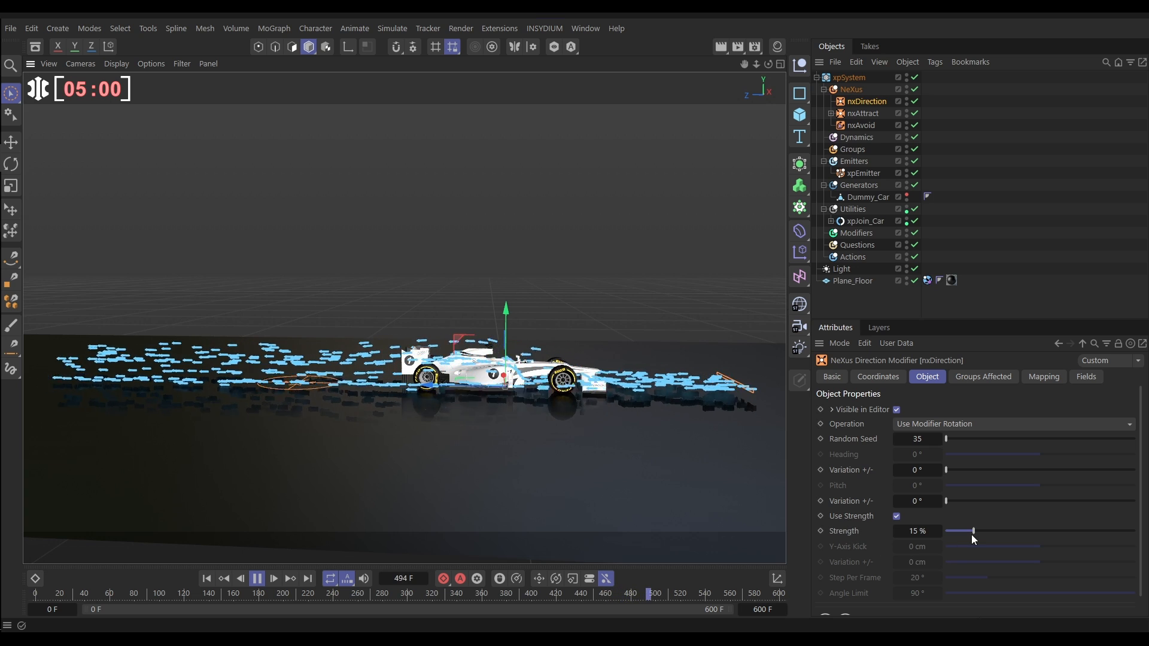
left_click_drag(973, 531, 954, 531)
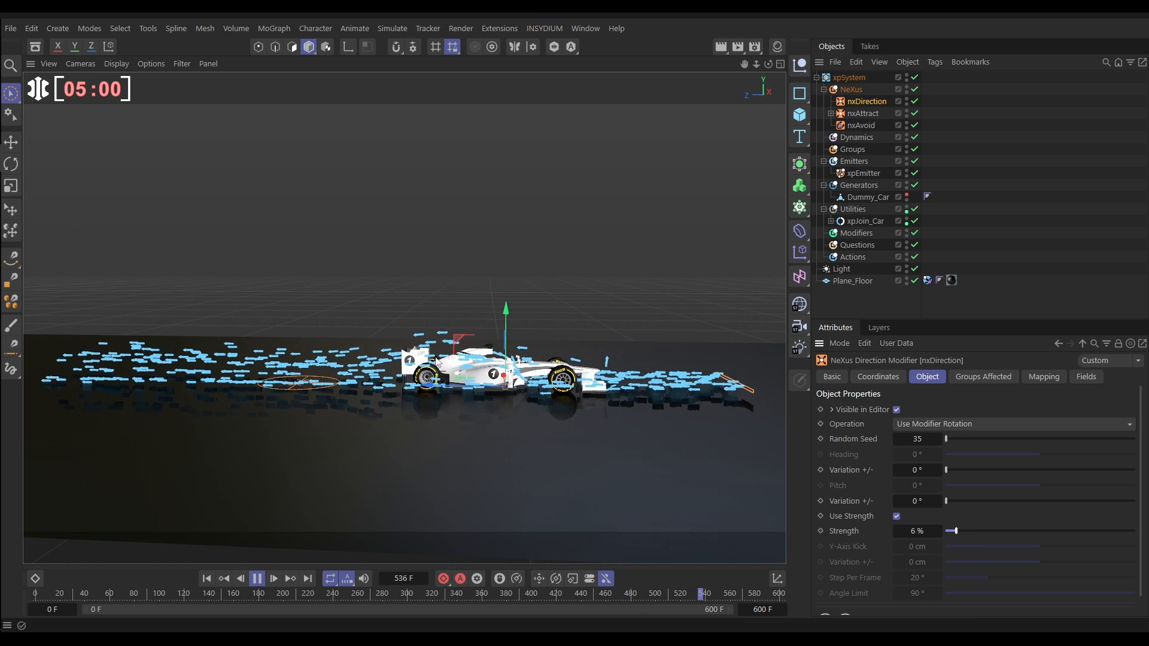
left_click(55, 594)
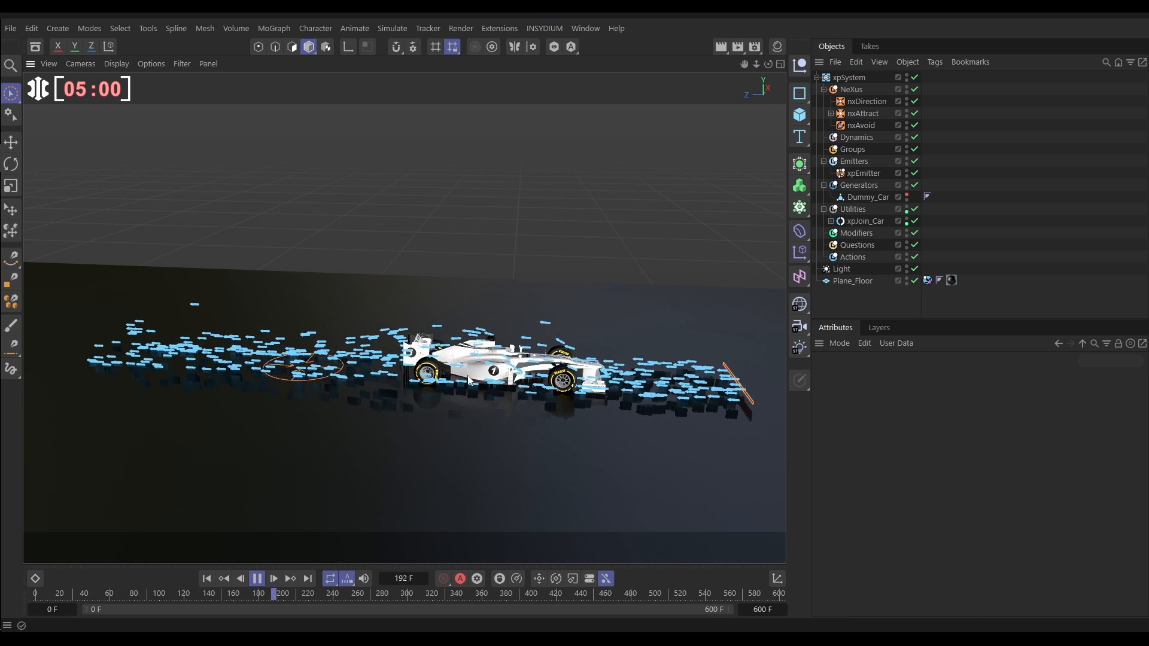
- Pause, add an xpTrail generator, and replay to preview trail streaks over the car
left_click(257, 579)
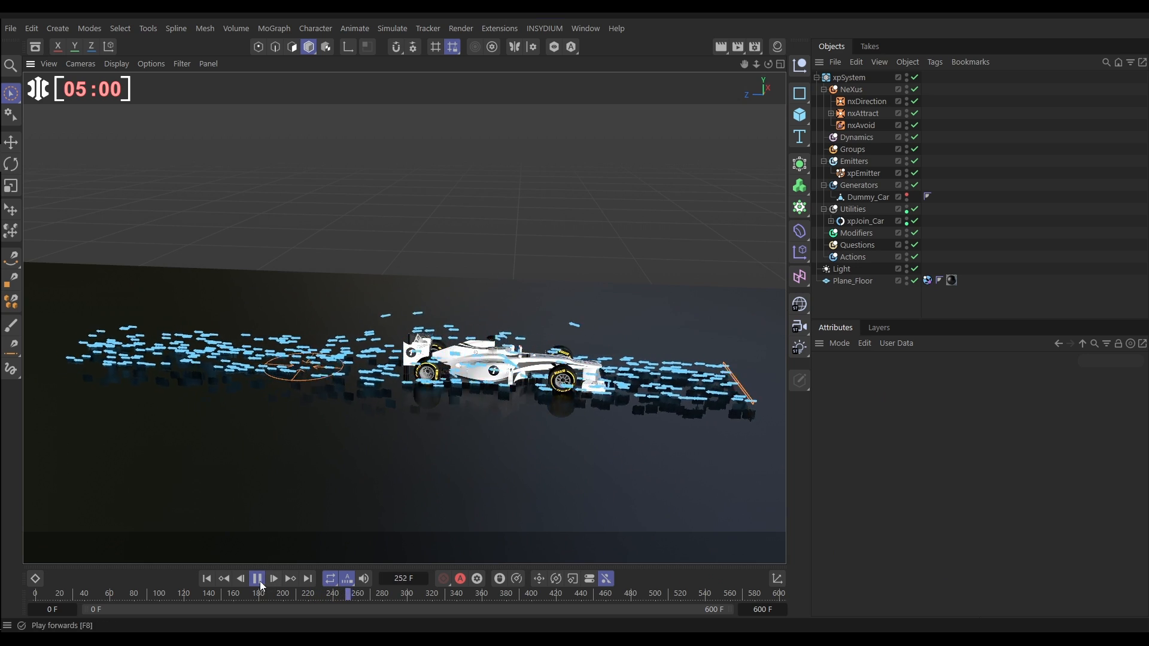
left_click(257, 579)
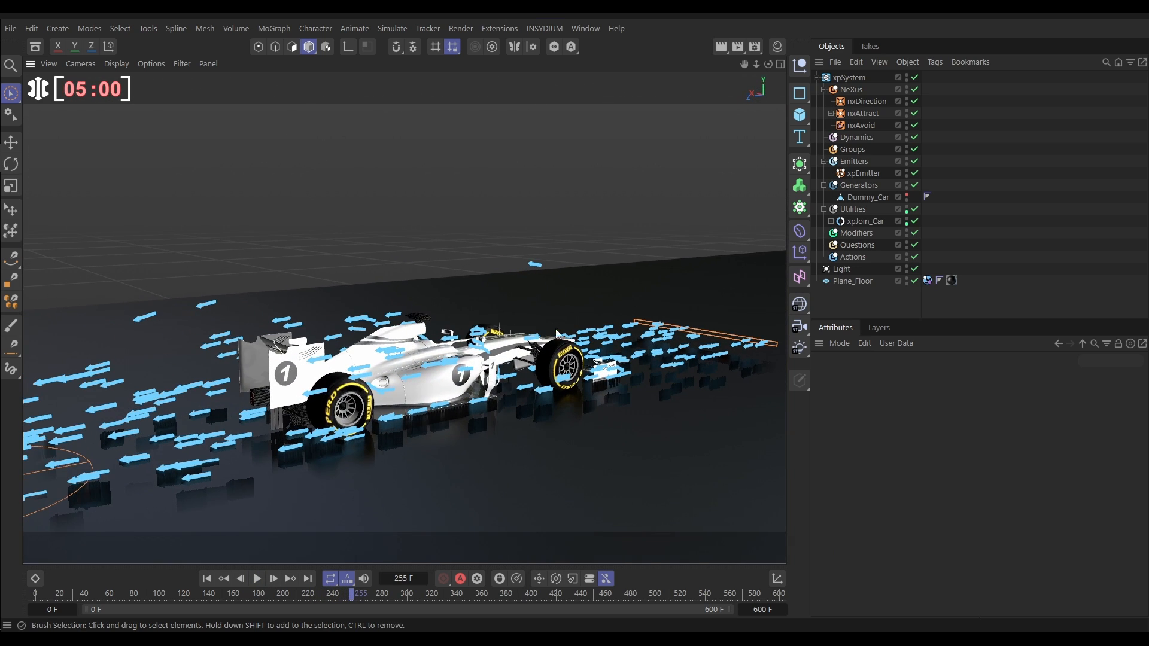
left_click(858, 185)
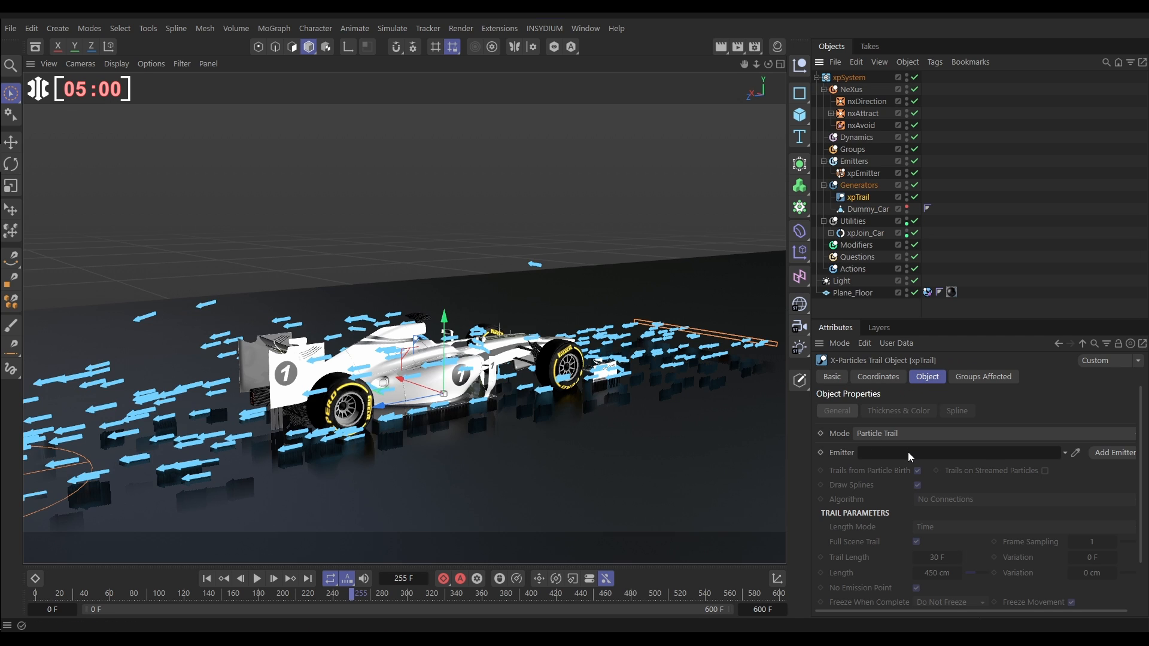
left_click(863, 173)
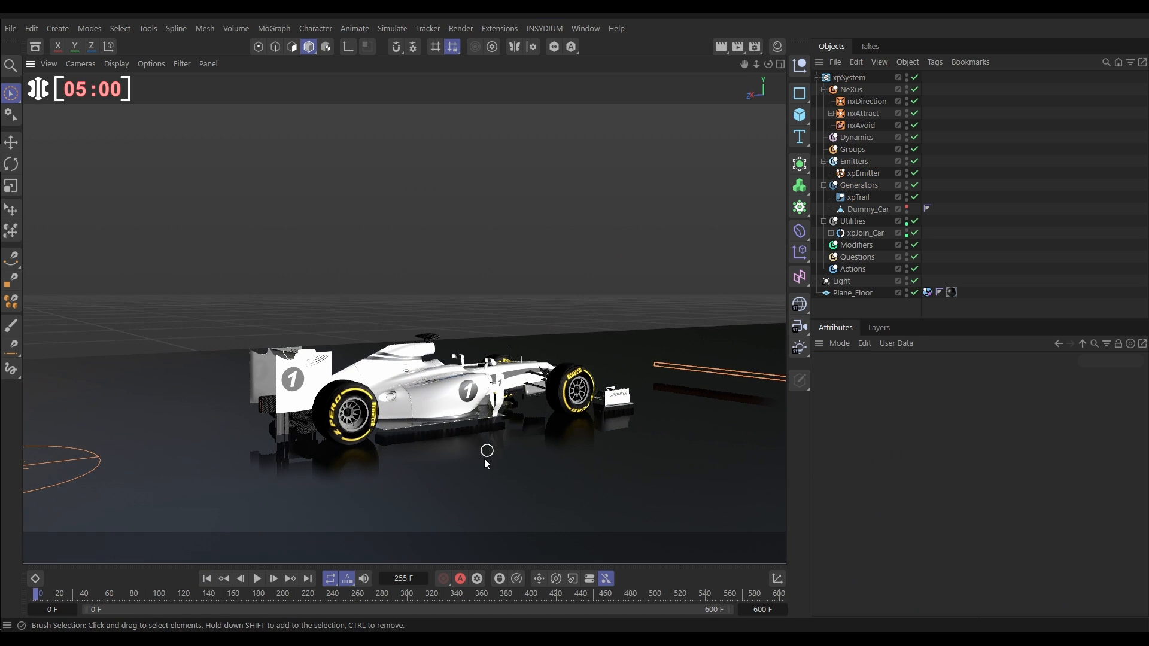
left_click(257, 580)
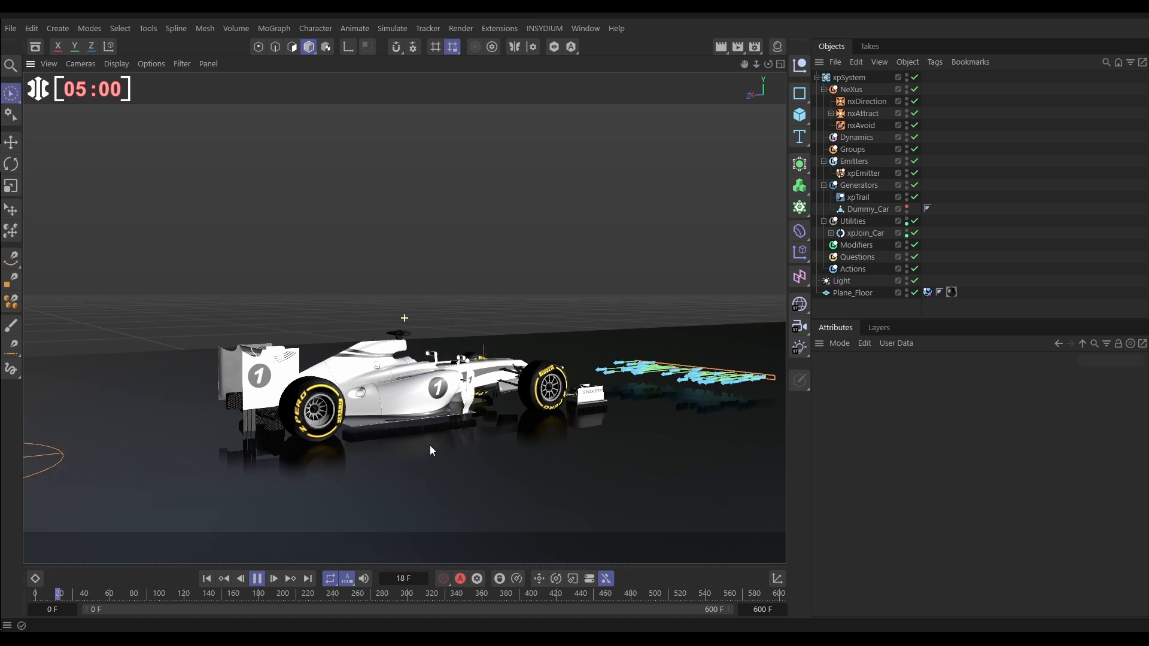
left_click(273, 579)
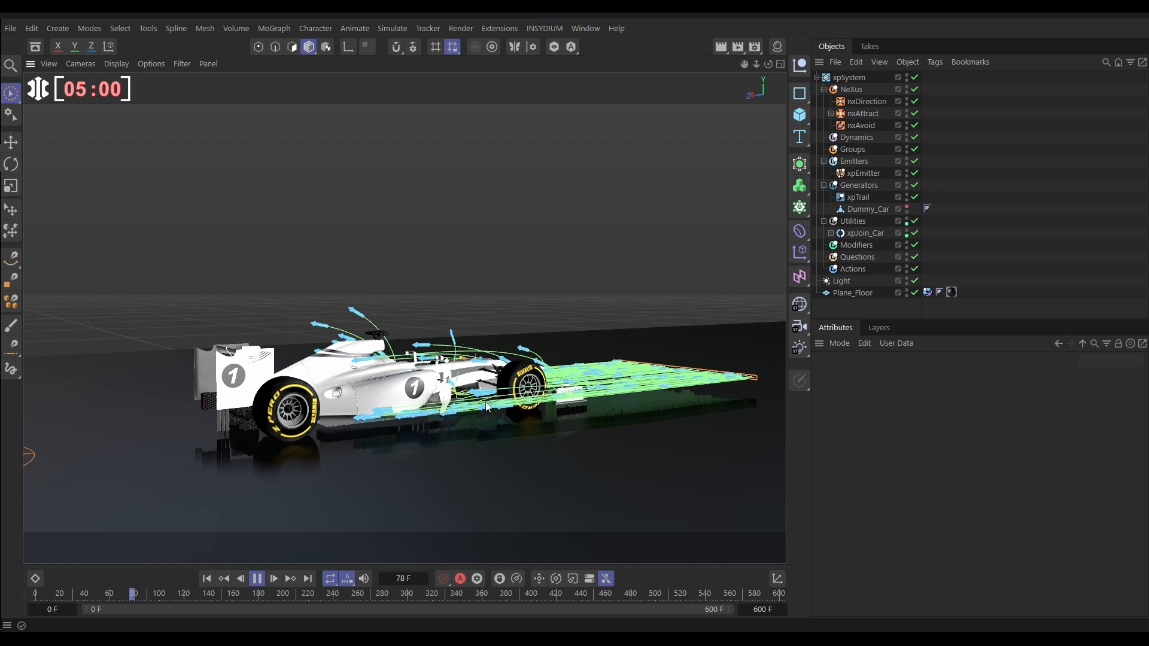